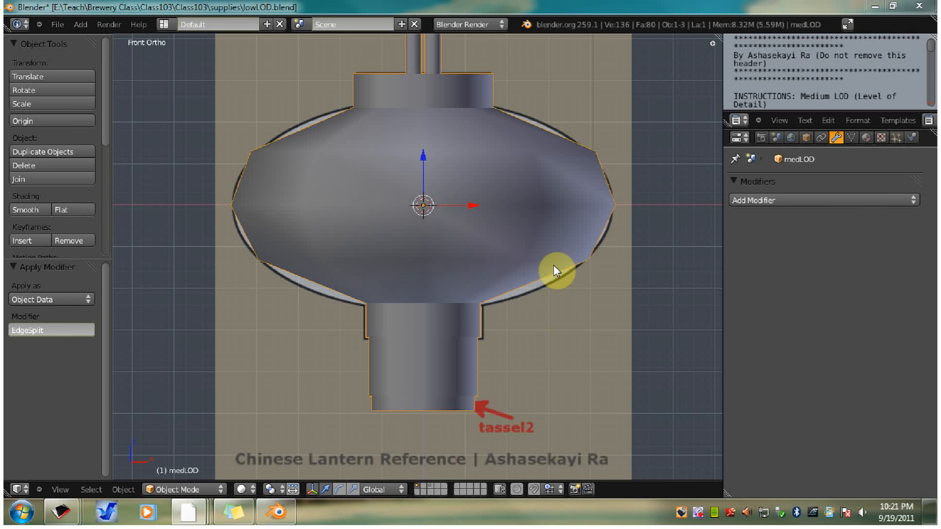
mouse_move(558, 247)
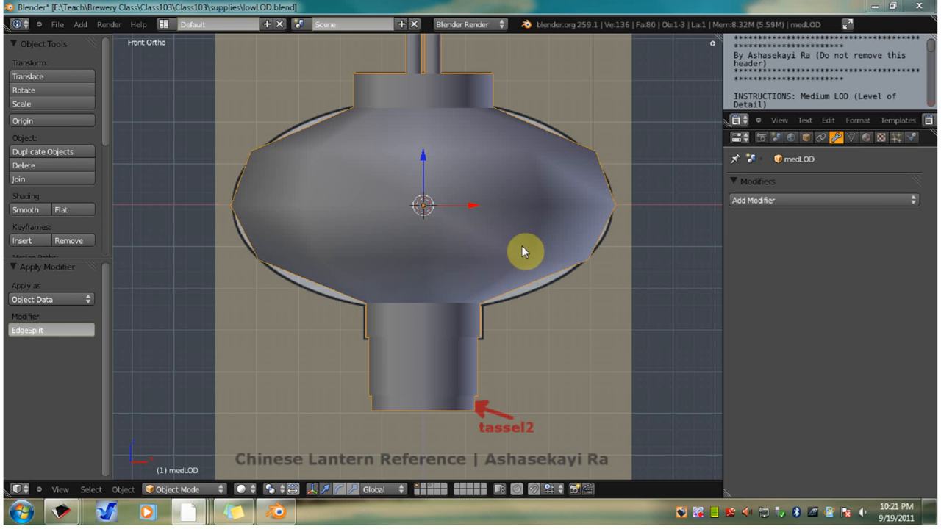
mouse_move(502, 212)
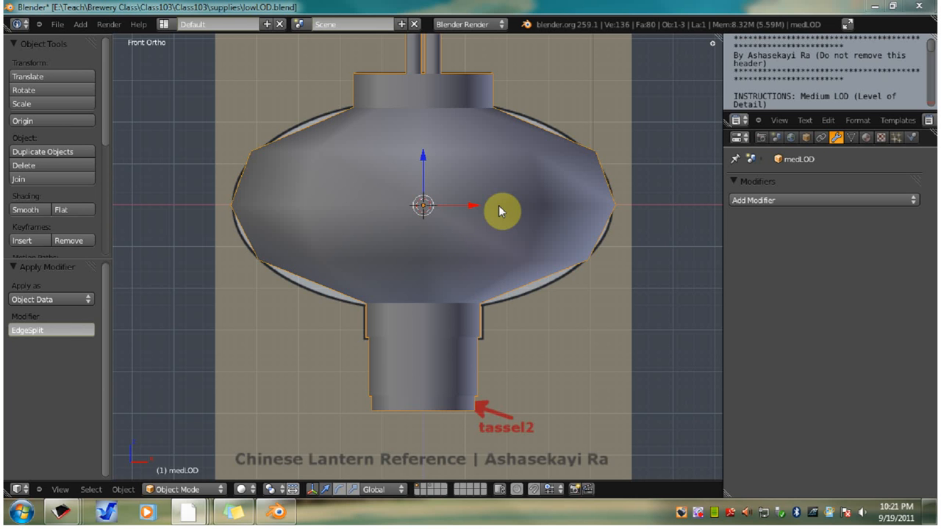
mouse_move(485, 180)
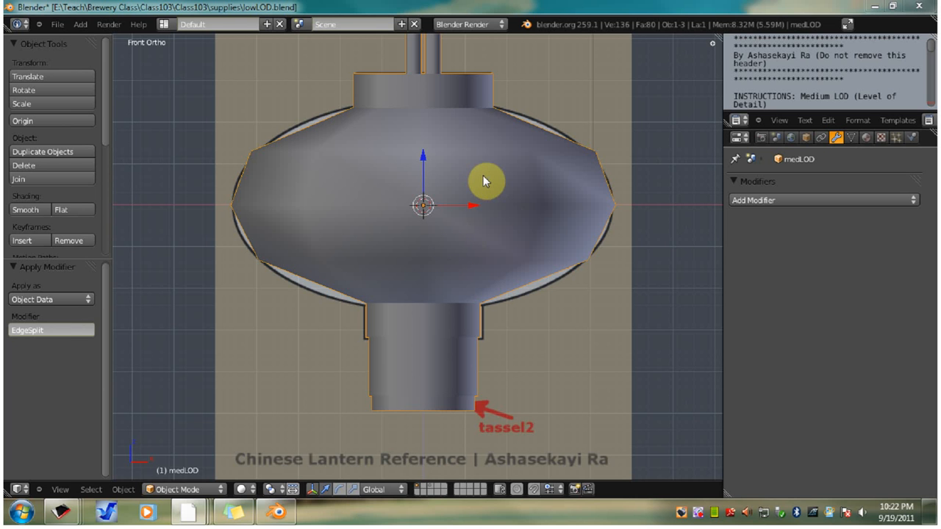
- Duplicate the medLOD lantern body in place as medLOD.001
right_click(485, 182)
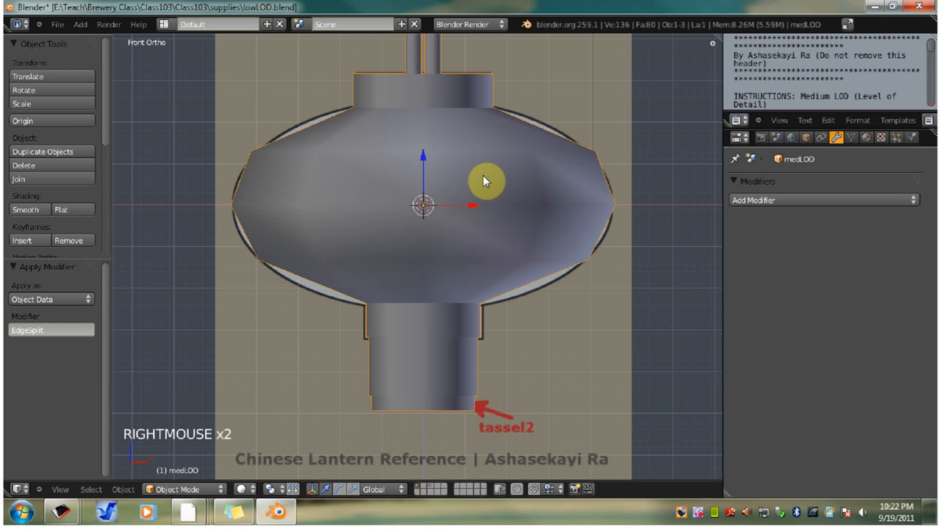
key(shift+d)
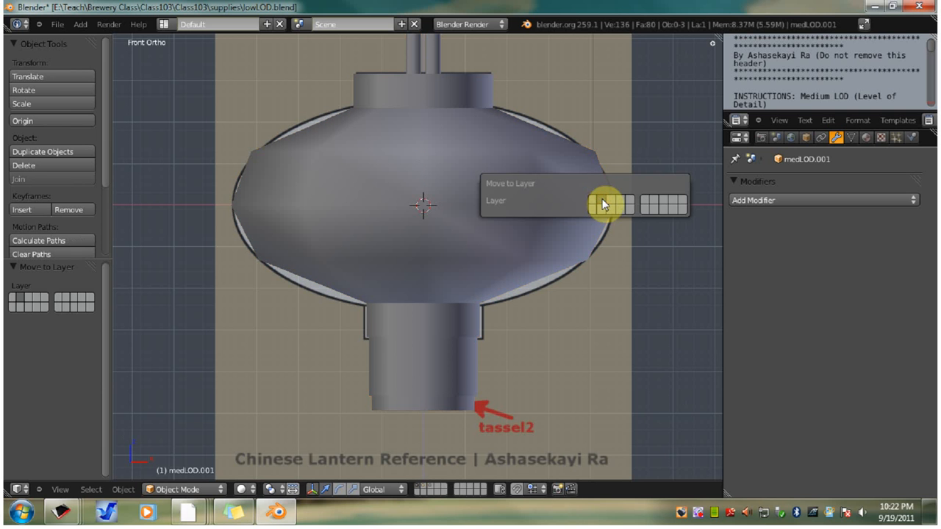
- Move medLOD.001 to an empty layer and display that layer
click(600, 204)
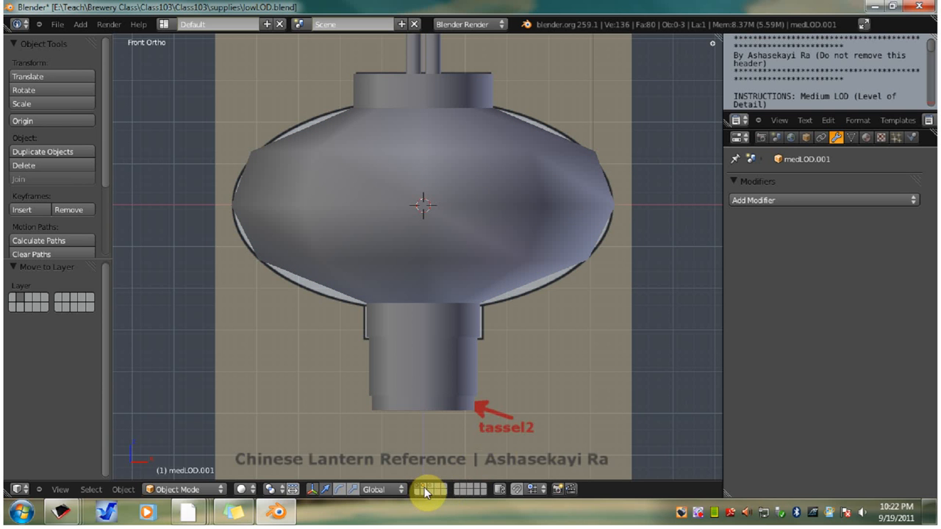
click(424, 206)
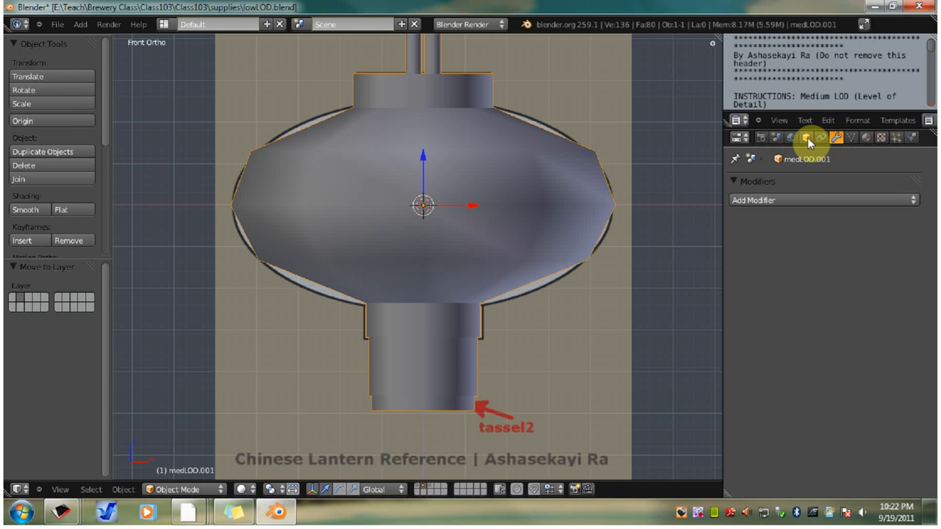
- Rename the duplicate medLOD.001 in Object properties and select the lantern body
click(805, 138)
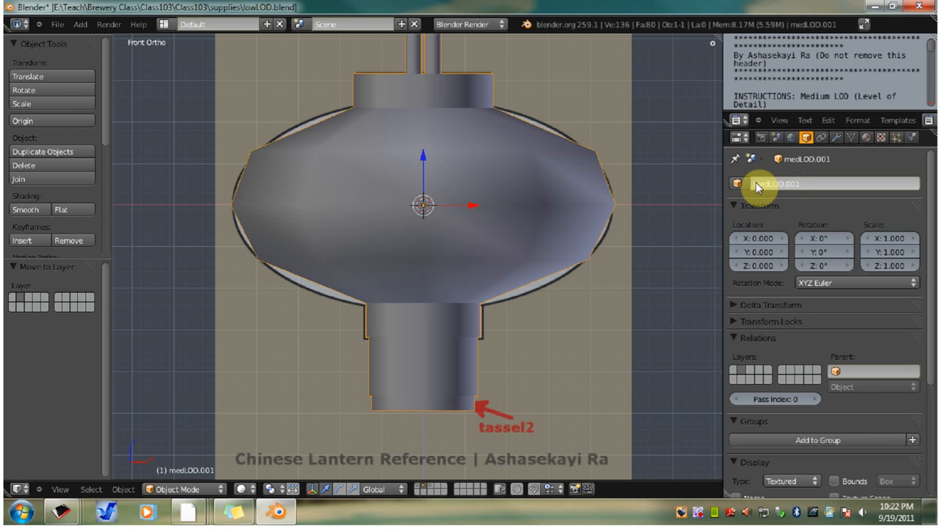
double_click(779, 183)
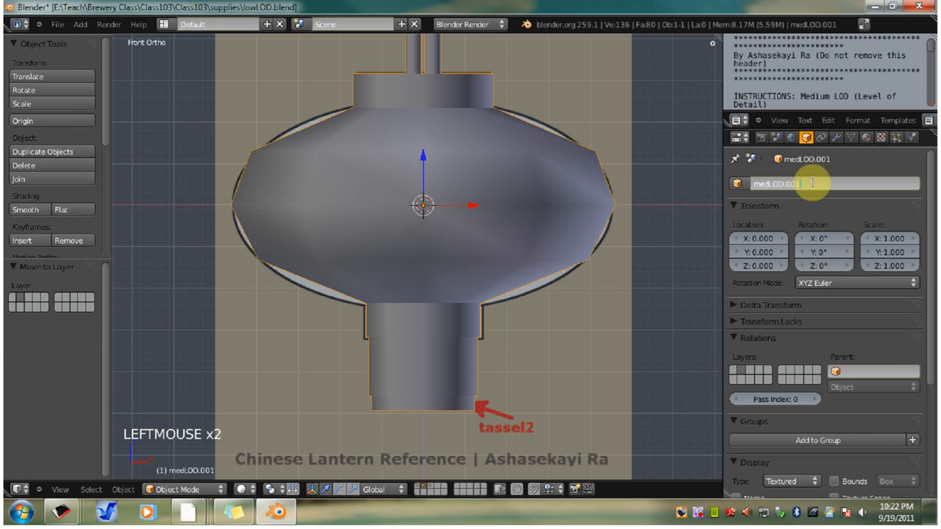
text(mm)
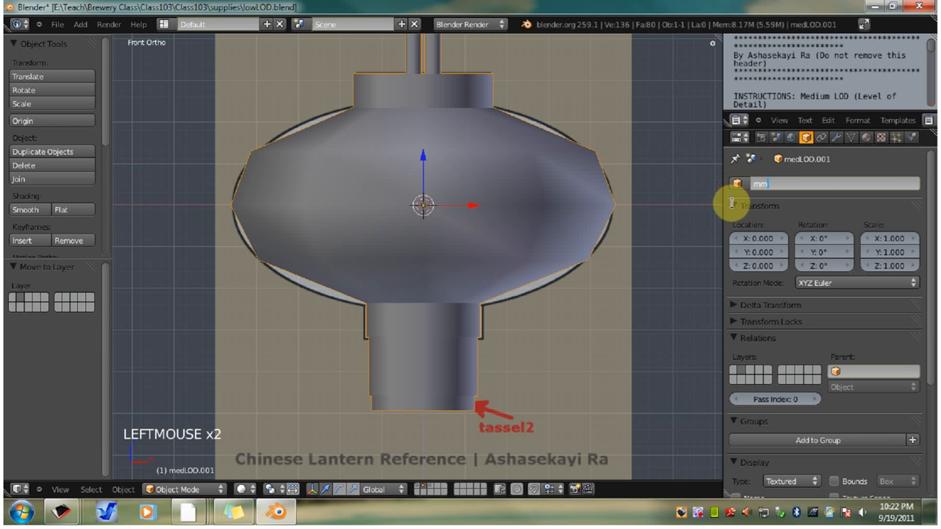
text(medLOD.001)
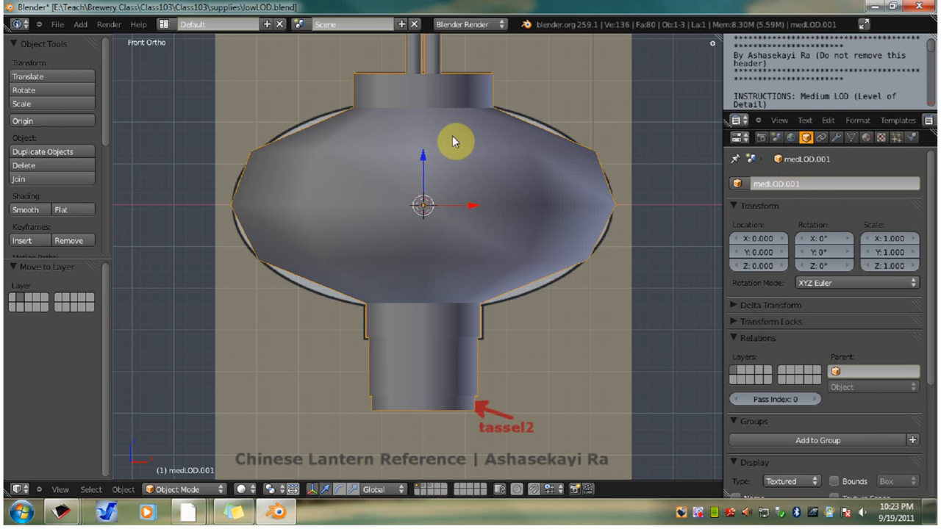
mouse_move(448, 291)
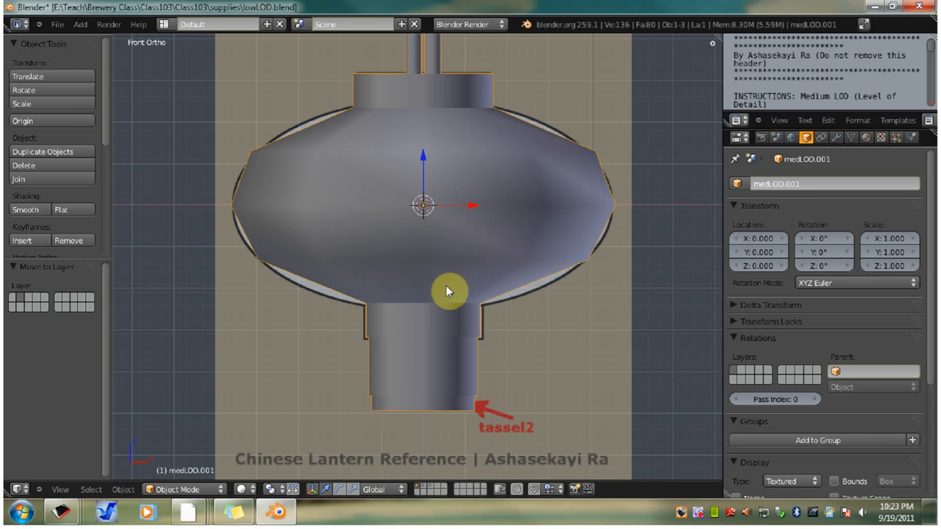
mouse_move(557, 229)
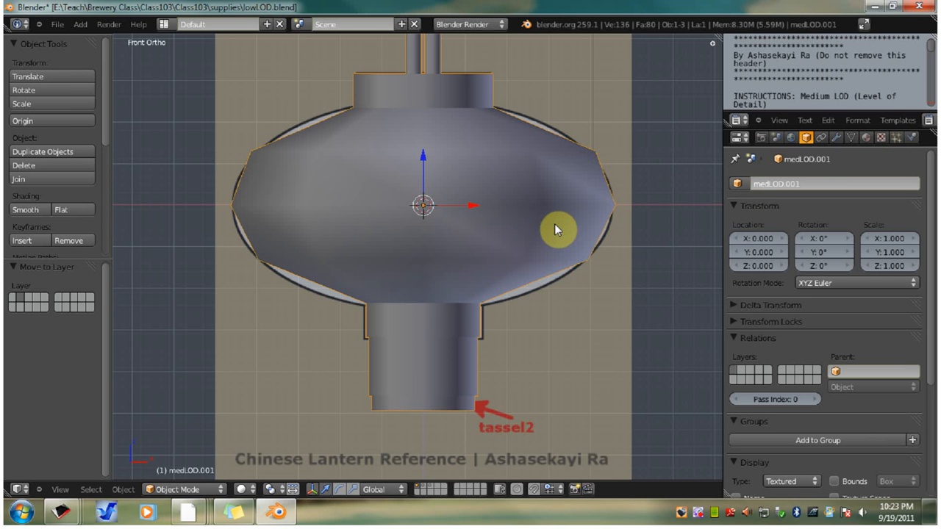
mouse_move(488, 266)
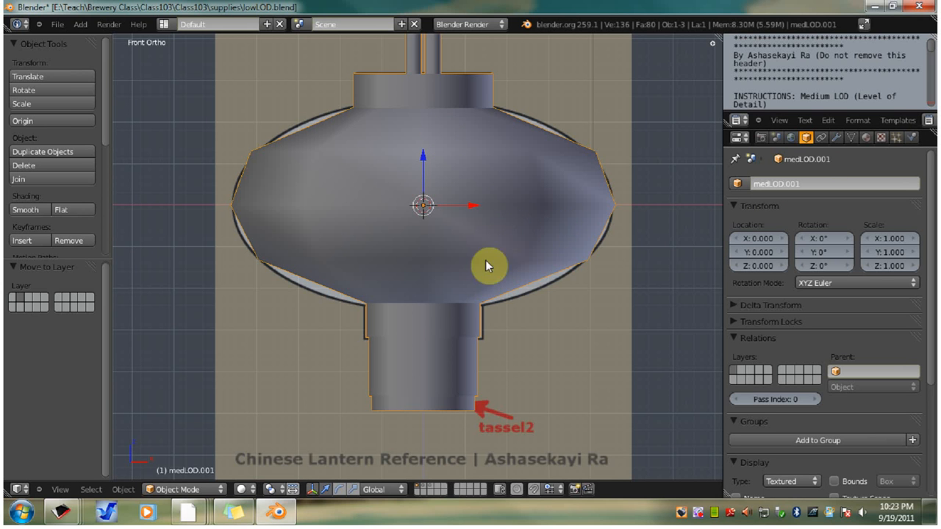
mouse_move(394, 175)
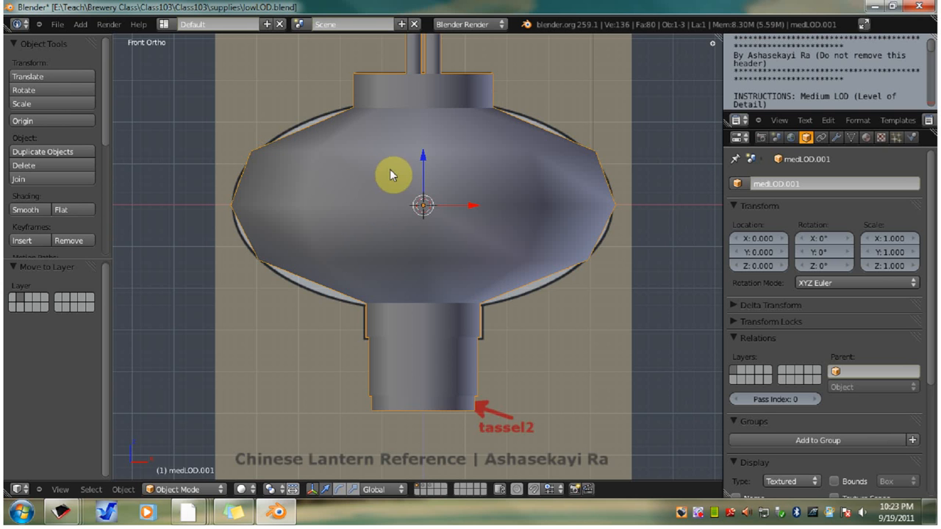
right_click(409, 306)
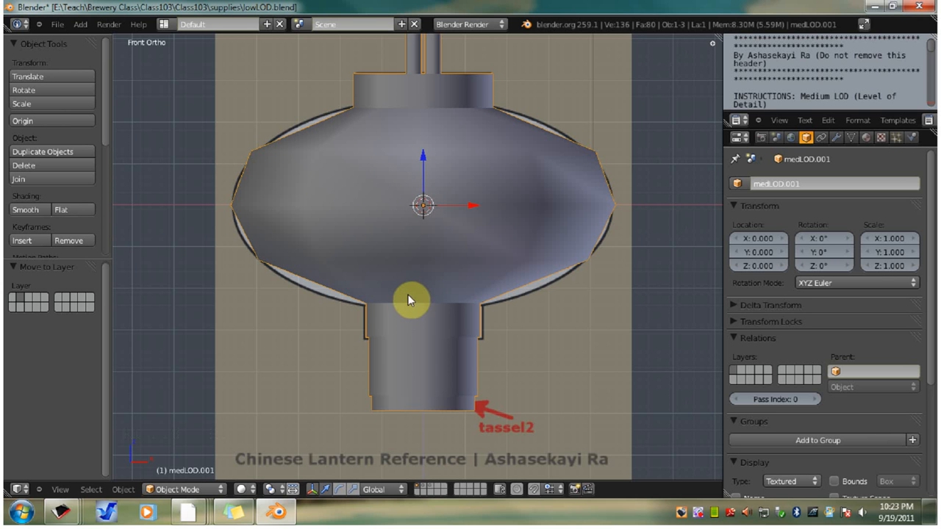
mouse_move(458, 149)
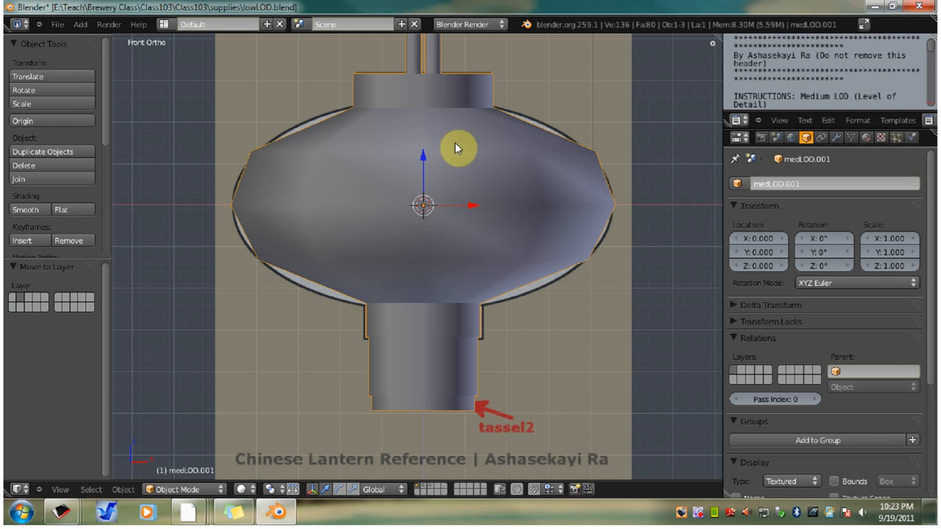
mouse_move(432, 218)
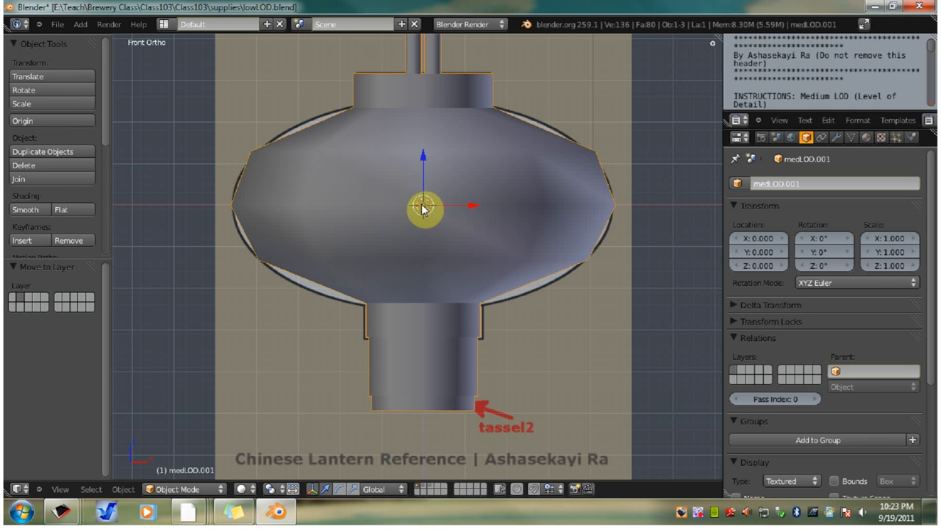
- In Edit Mode, select the linked bulb and upper cap faces, leaving the tassel cylinder unselected
key(Tab)
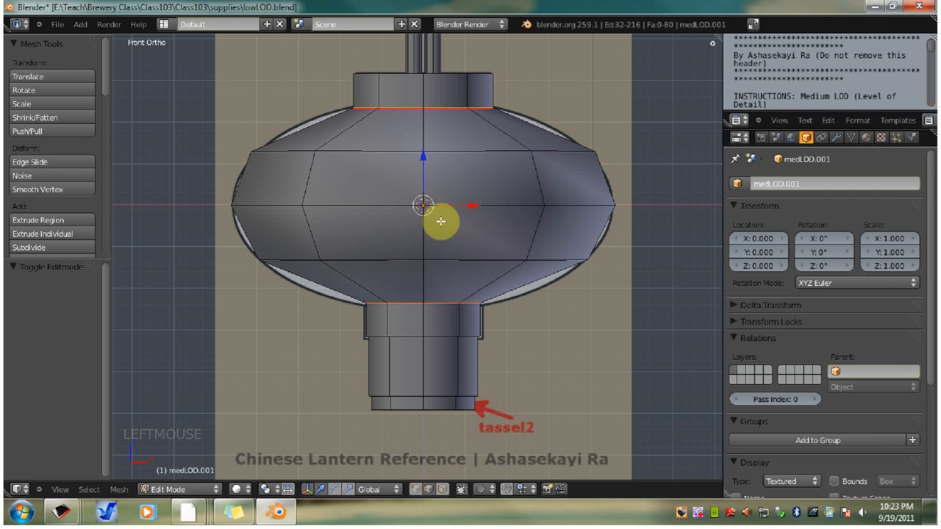
mouse_move(311, 162)
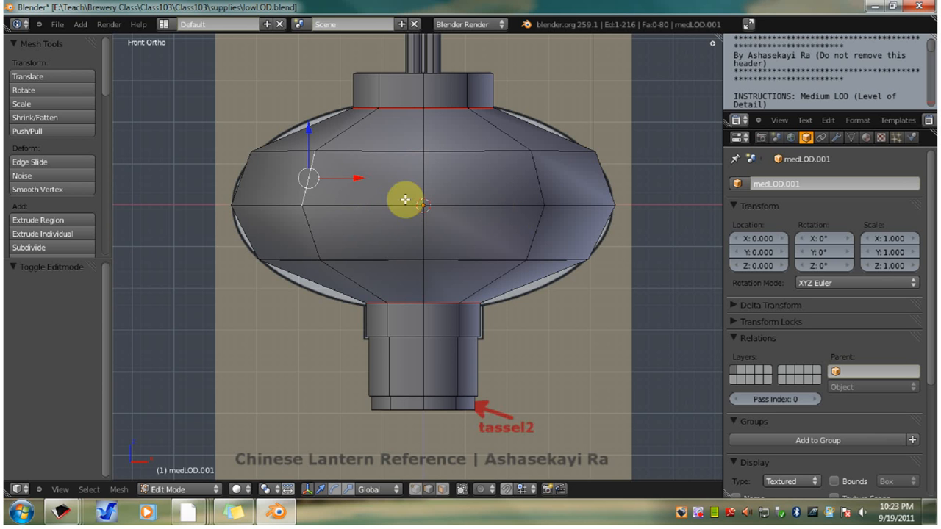
key(ctrl+l)
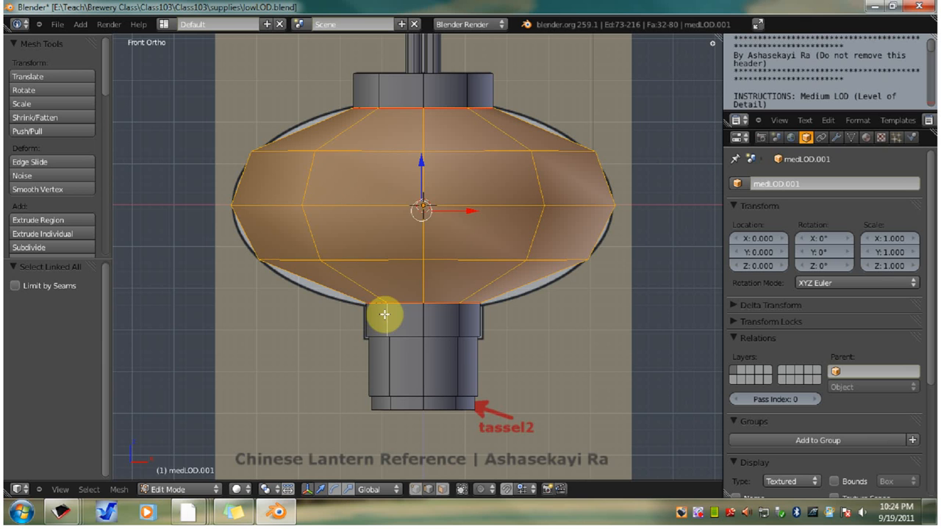
key(ctrl+l)
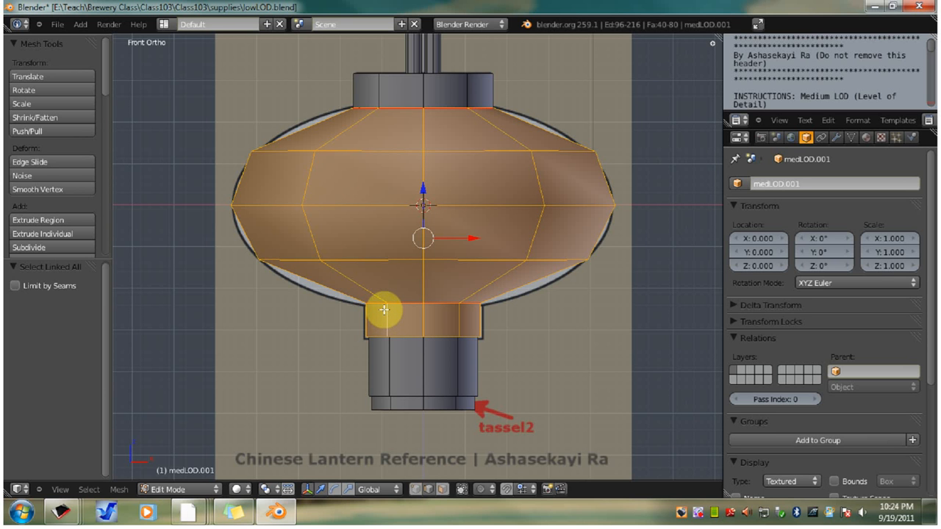
mouse_move(434, 125)
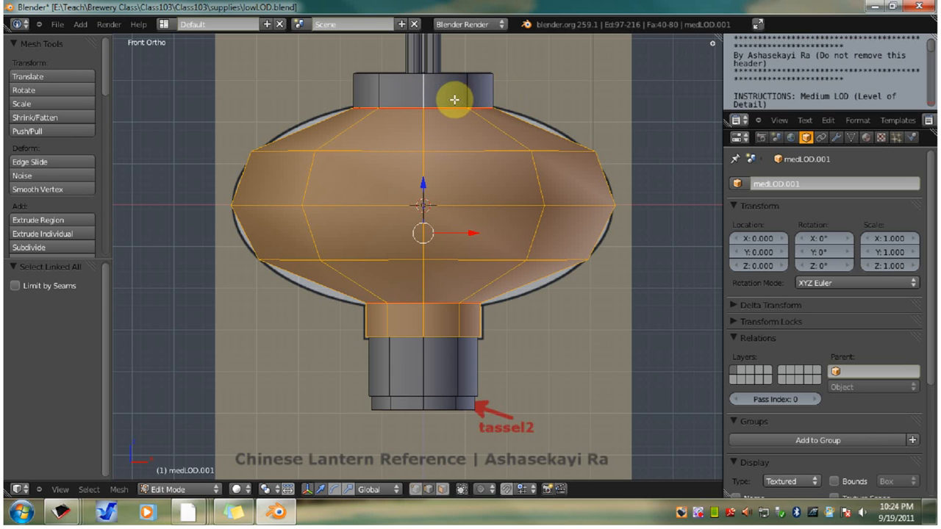
key(ctrl+l)
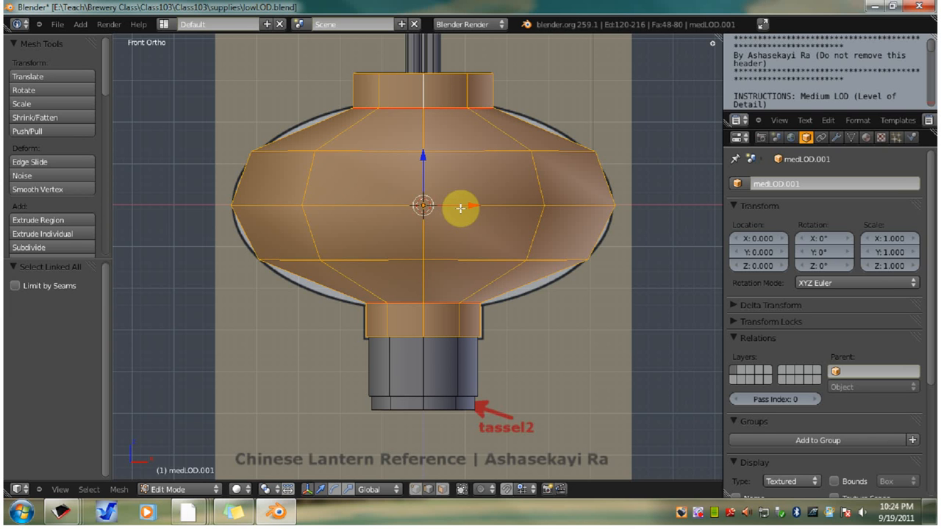
mouse_move(432, 259)
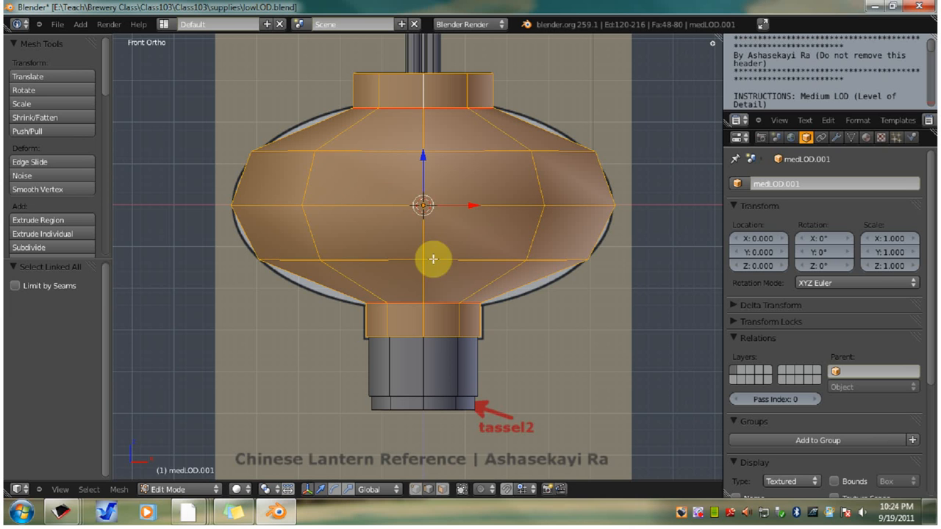
mouse_move(396, 185)
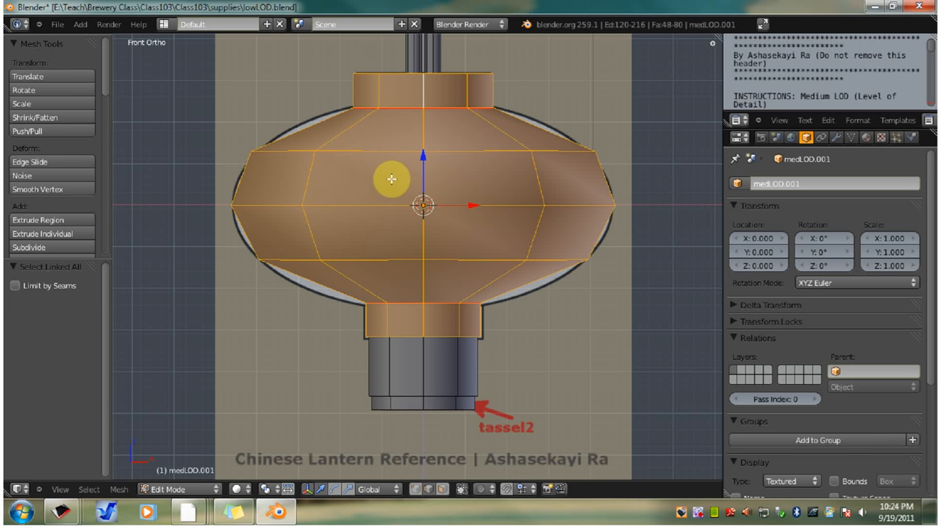
- Separate the selected lantern body into its own object
key(p)
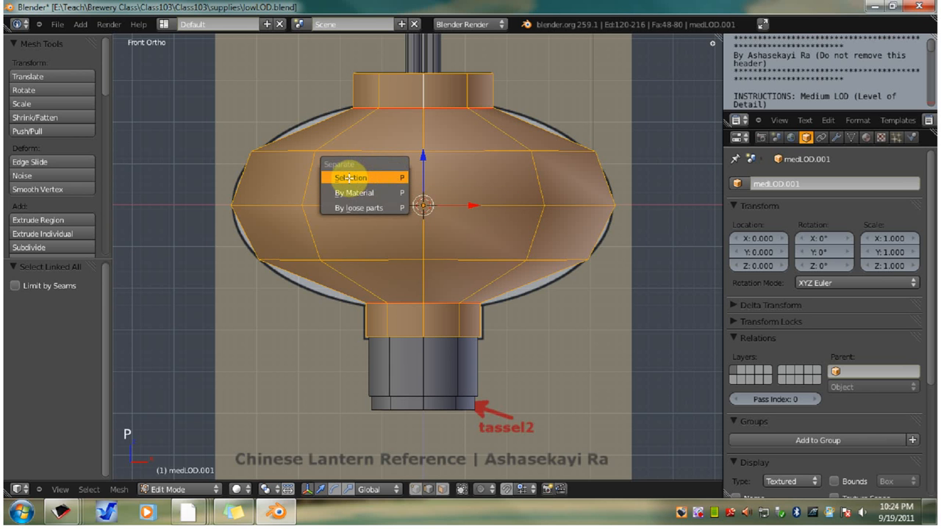
click(349, 177)
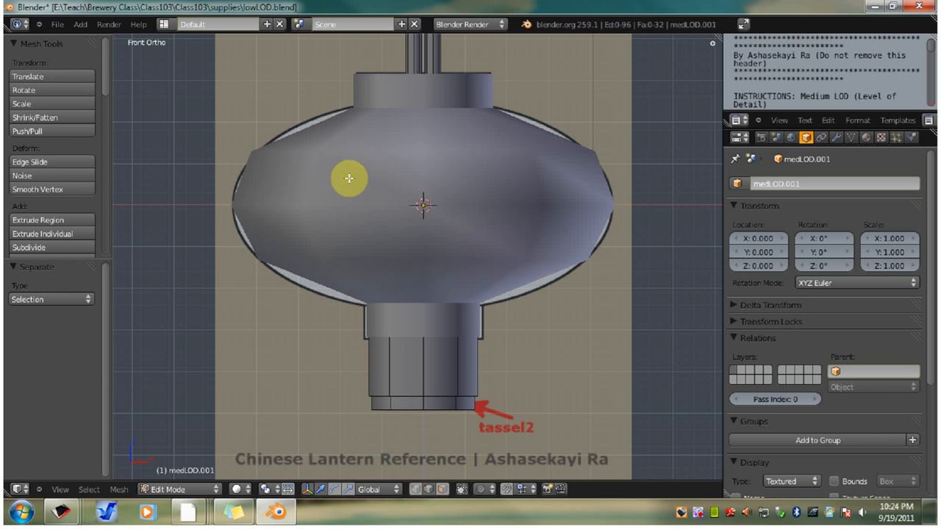
mouse_move(521, 230)
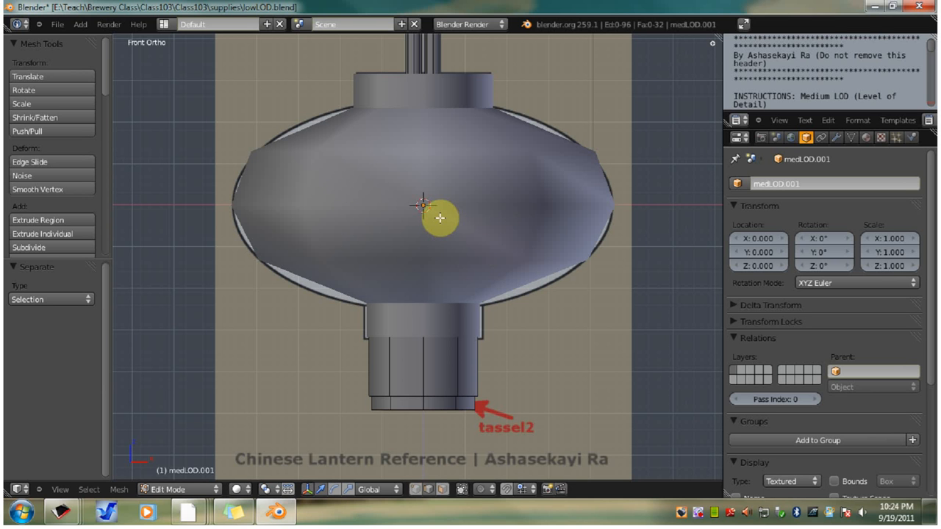
- Return to Object Mode and select the separated body medLOD.002
key(Tab)
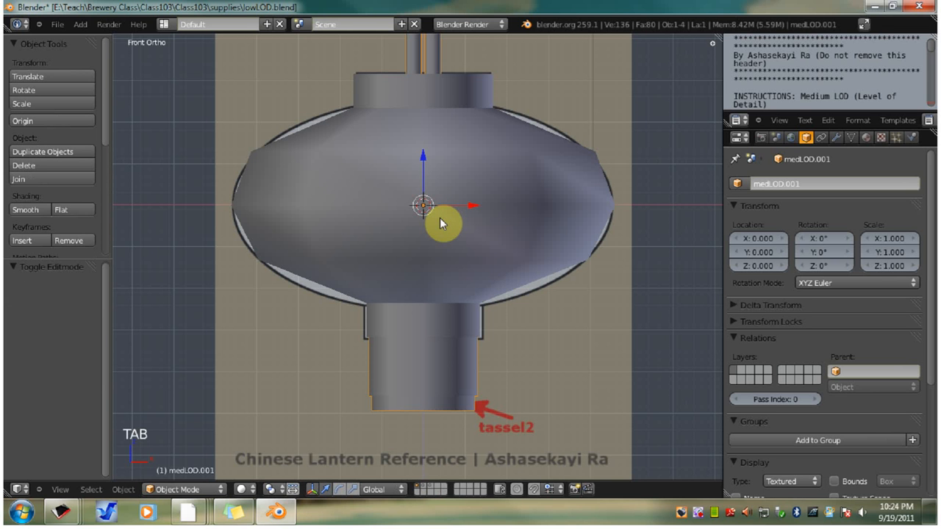
mouse_move(540, 197)
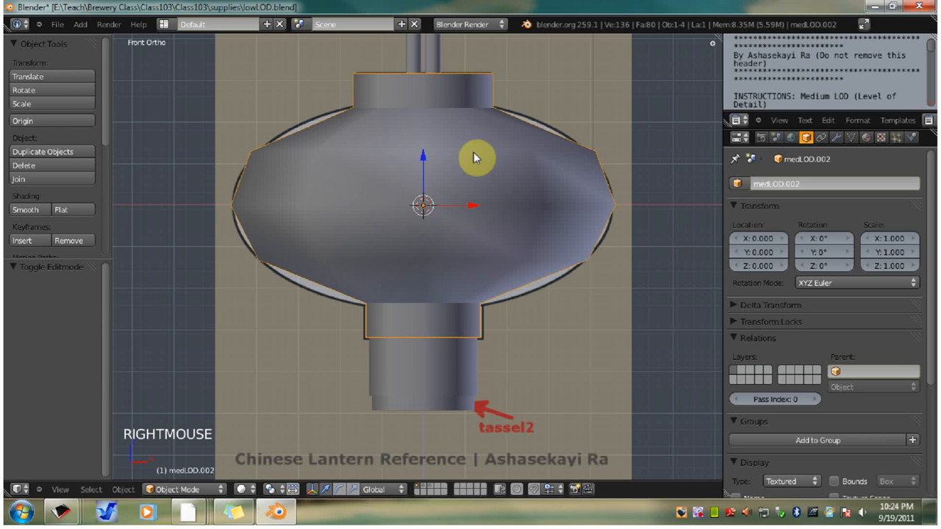
mouse_move(570, 141)
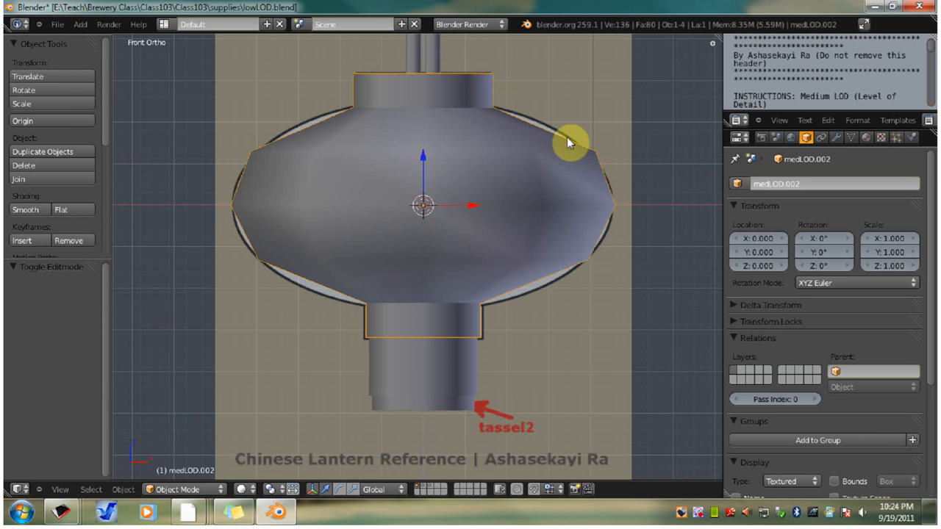
mouse_move(297, 126)
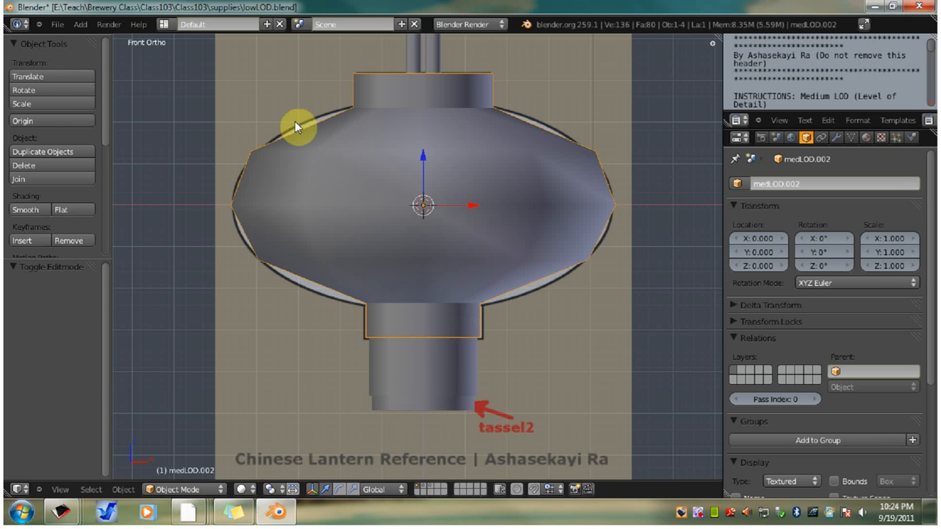
mouse_move(566, 137)
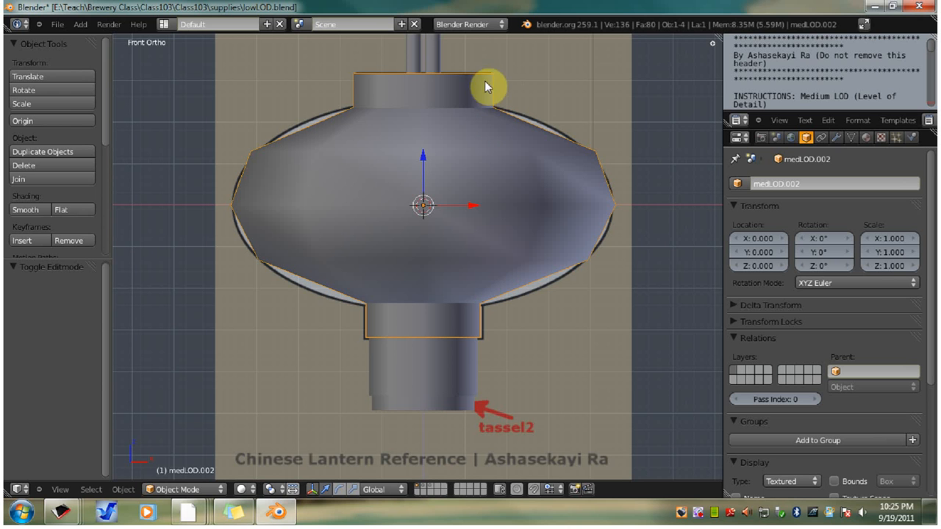
mouse_move(365, 335)
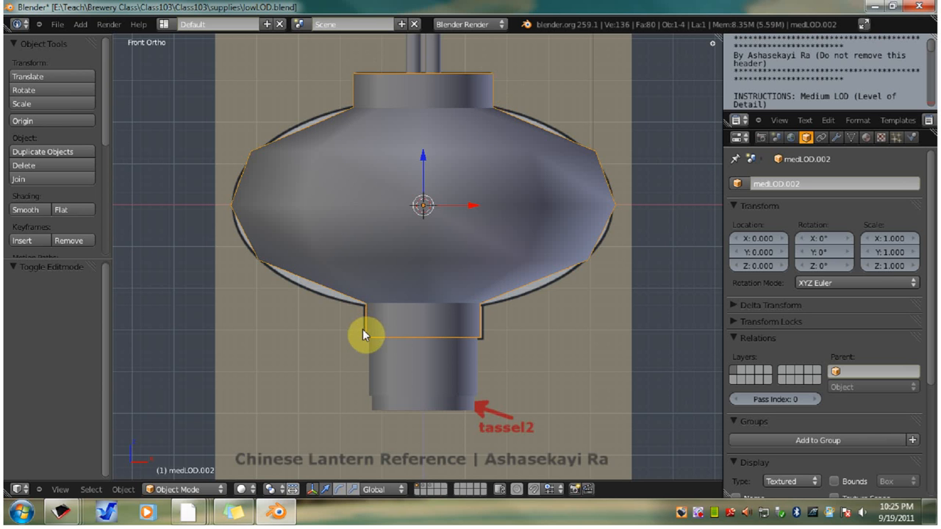
mouse_move(589, 253)
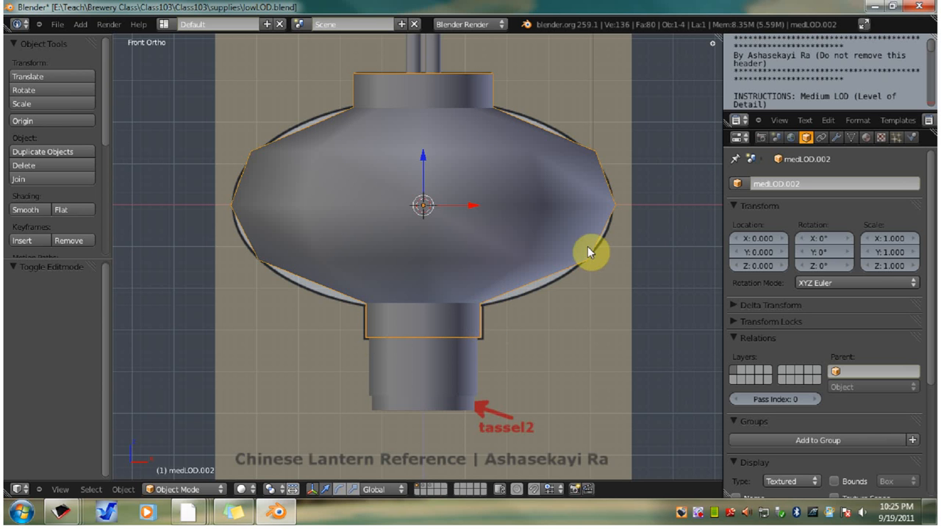
right_click(440, 115)
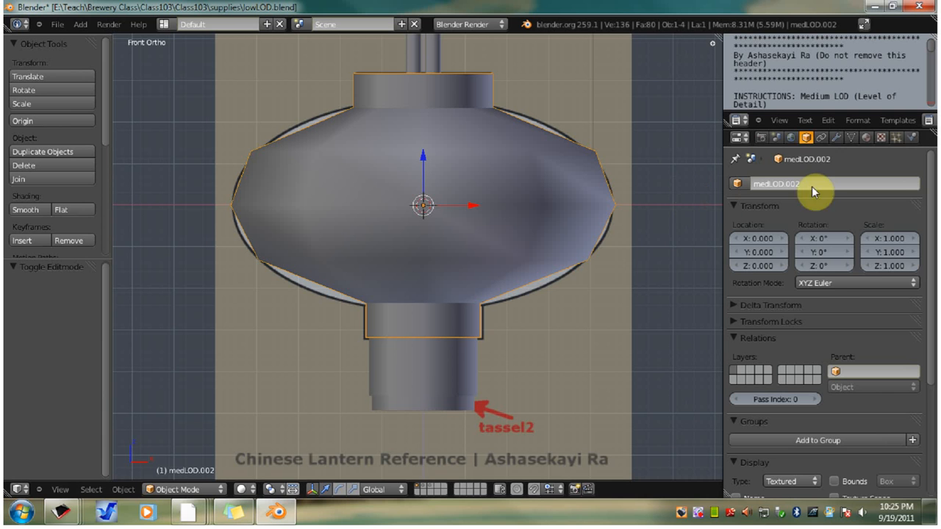
- Add a Subdivision Surface modifier to medLOD.002 and apply it
click(835, 138)
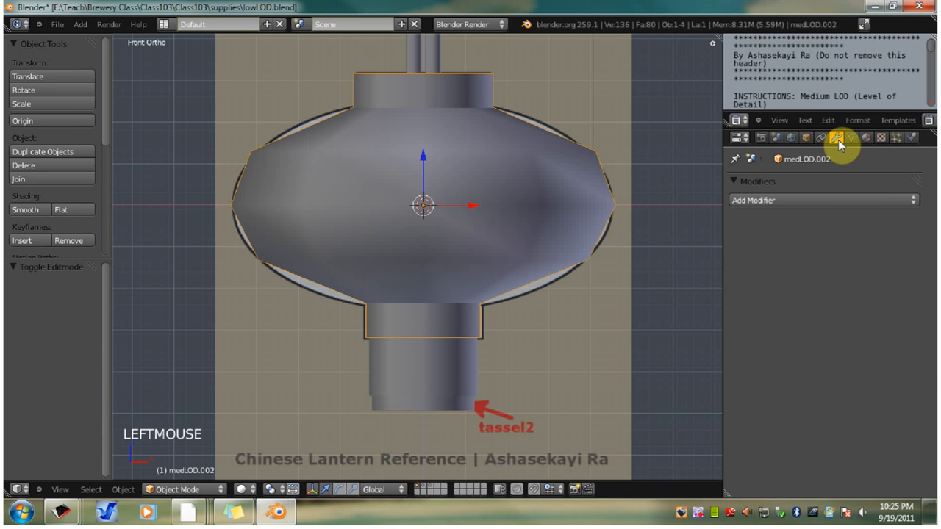
click(823, 200)
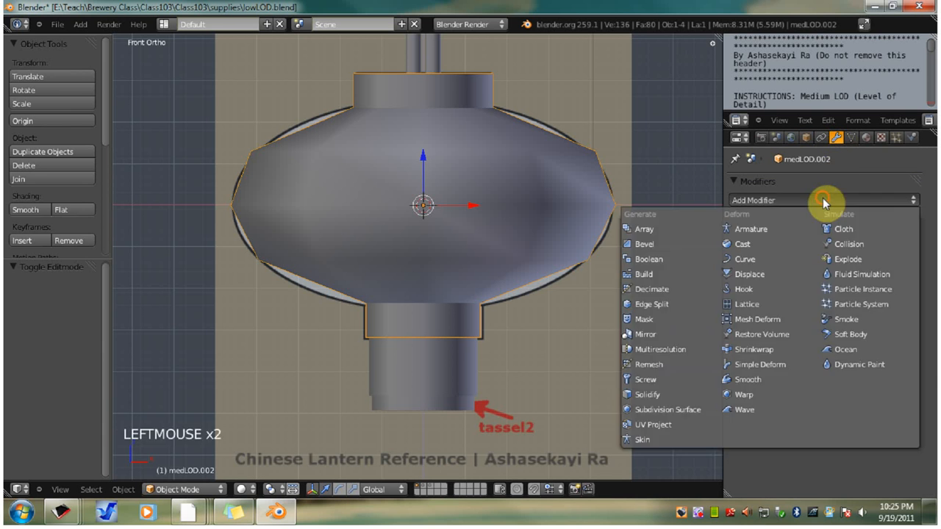
mouse_move(667, 408)
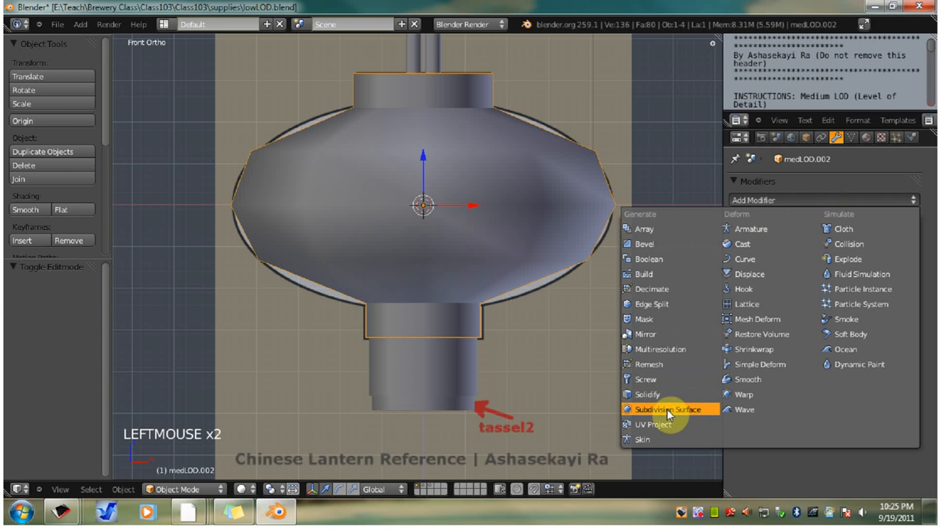
click(665, 409)
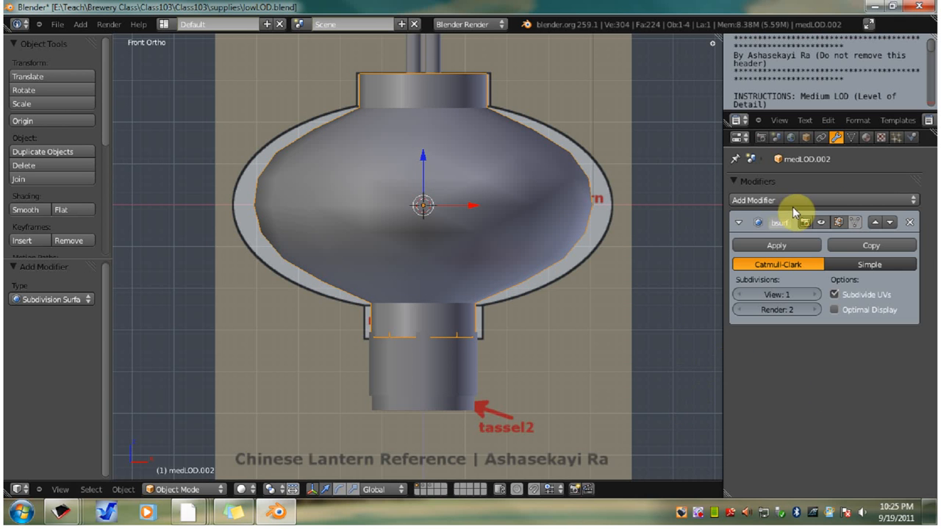
mouse_move(782, 331)
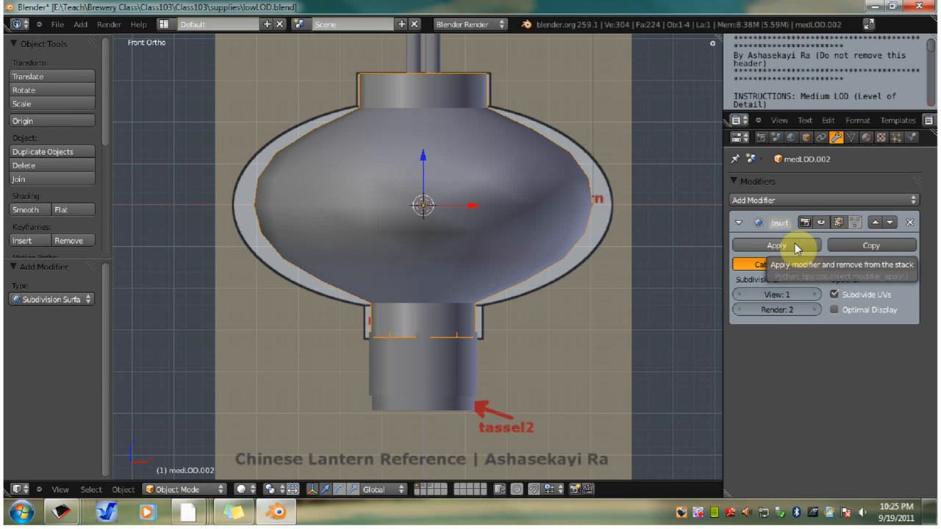
click(776, 244)
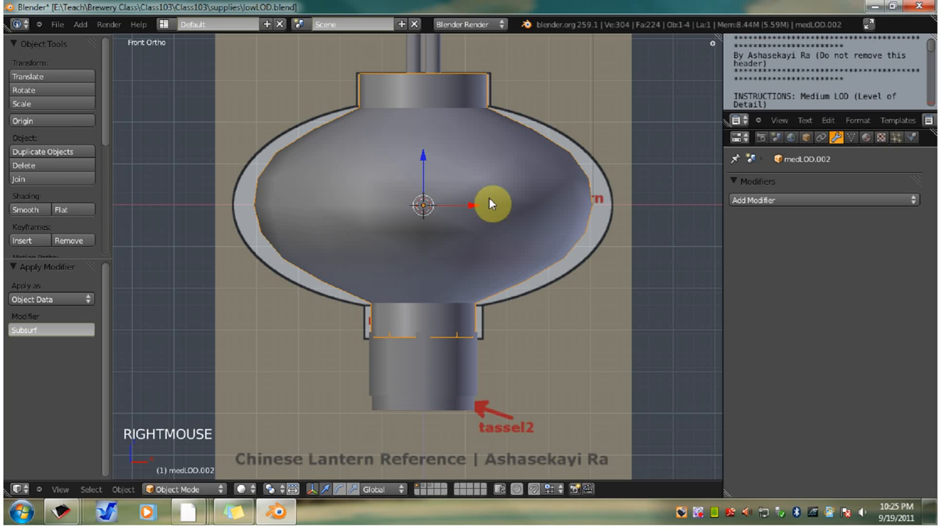
- In Edit Mode, scale all of the body's geometry uniformly by 1.1
key(Tab)
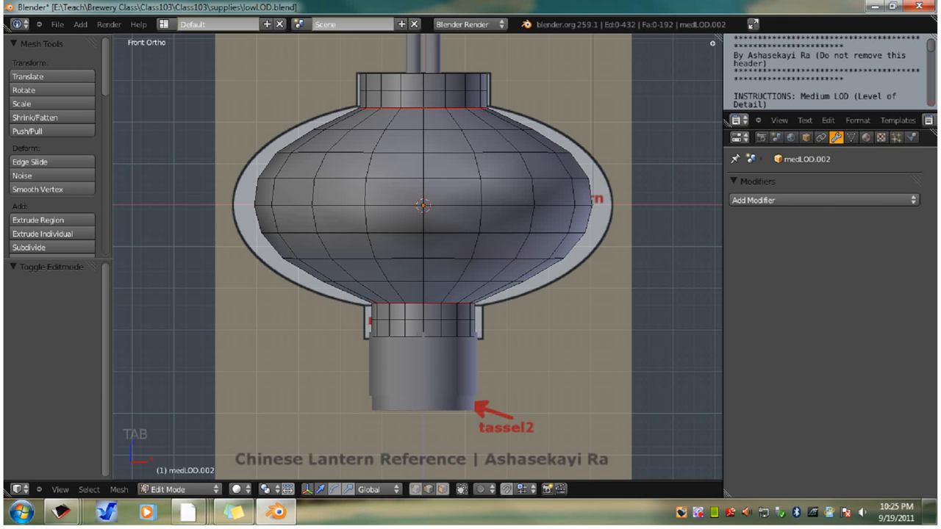
click(415, 237)
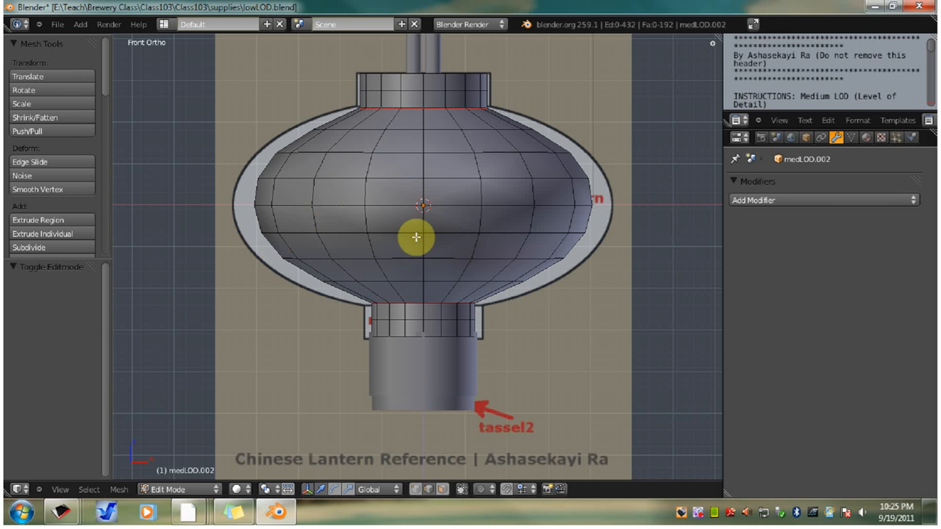
key(a)
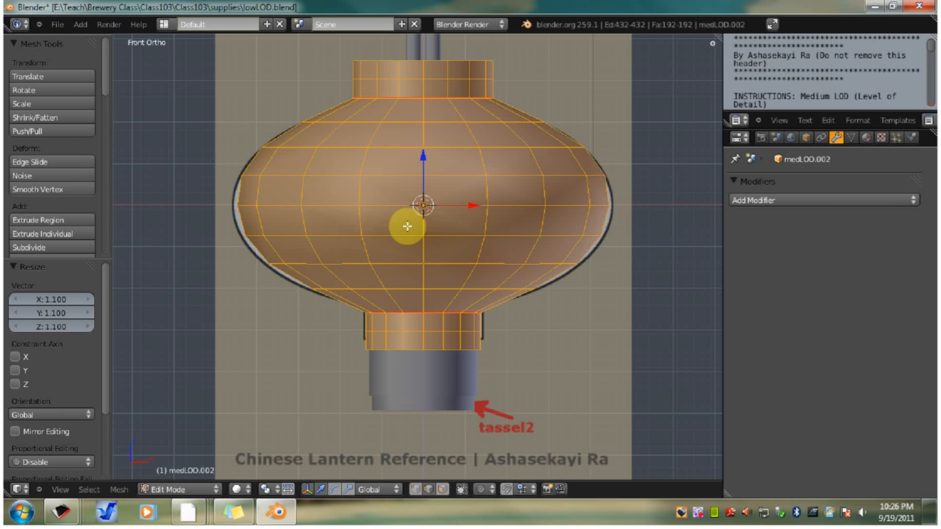
mouse_move(439, 282)
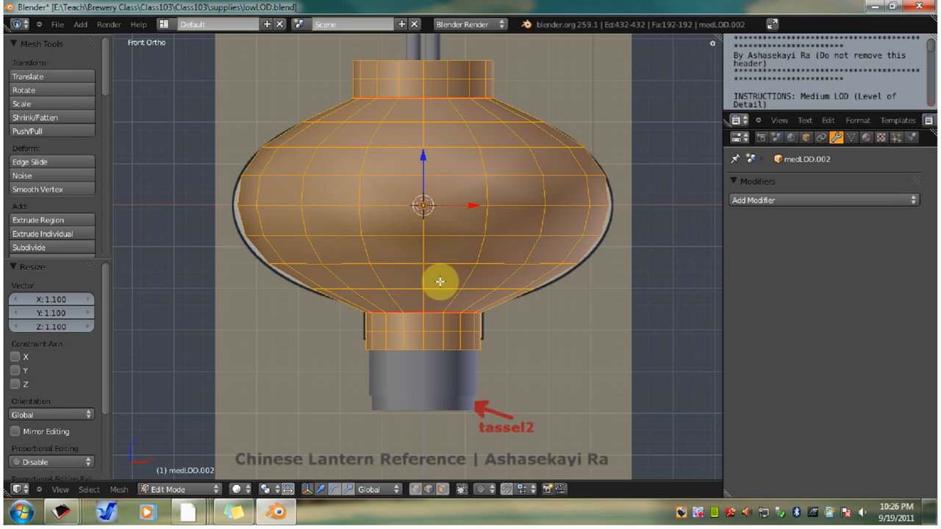
click(56, 24)
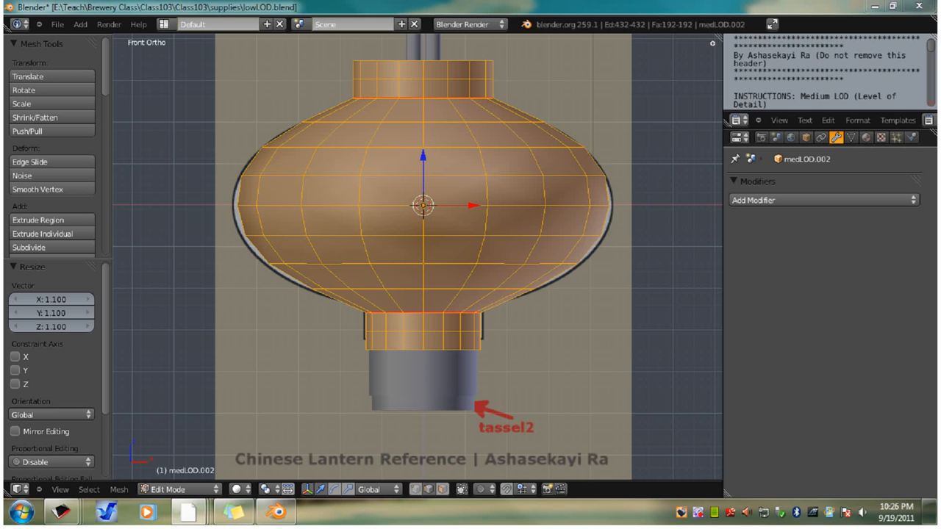
mouse_move(606, 289)
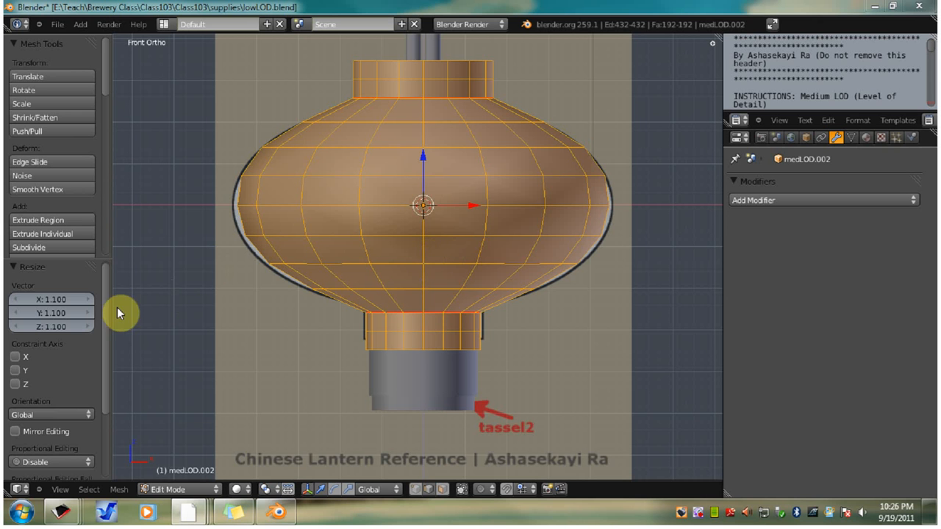
- Scale the edge ring at the body's lower neck down to 0.95
key(a)
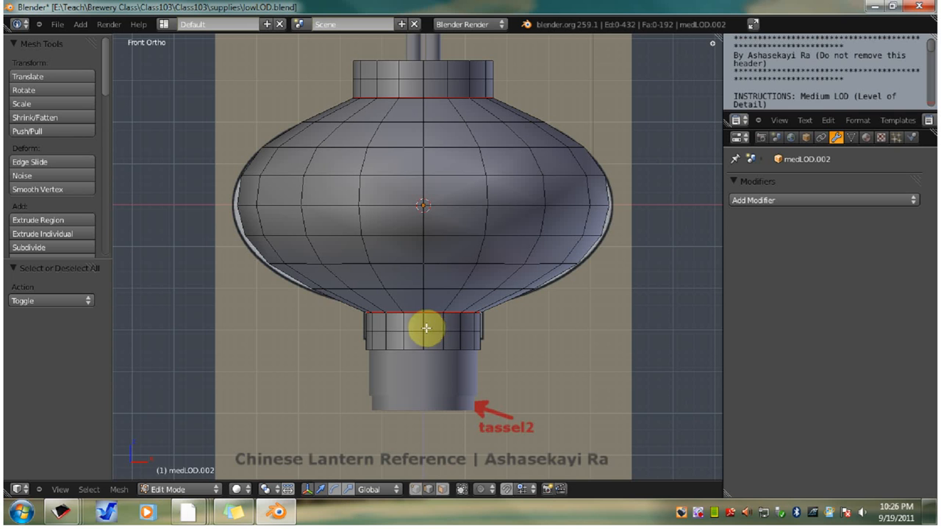
right_click(414, 331)
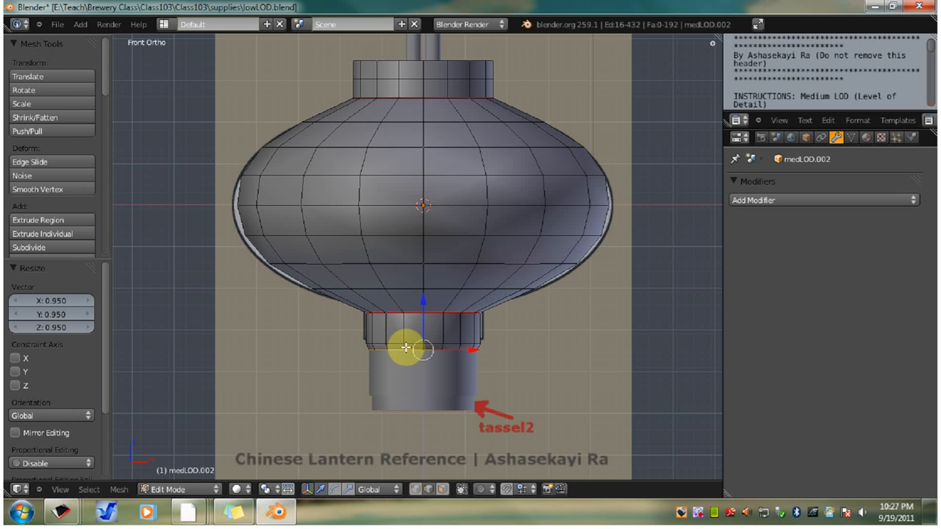
mouse_move(440, 253)
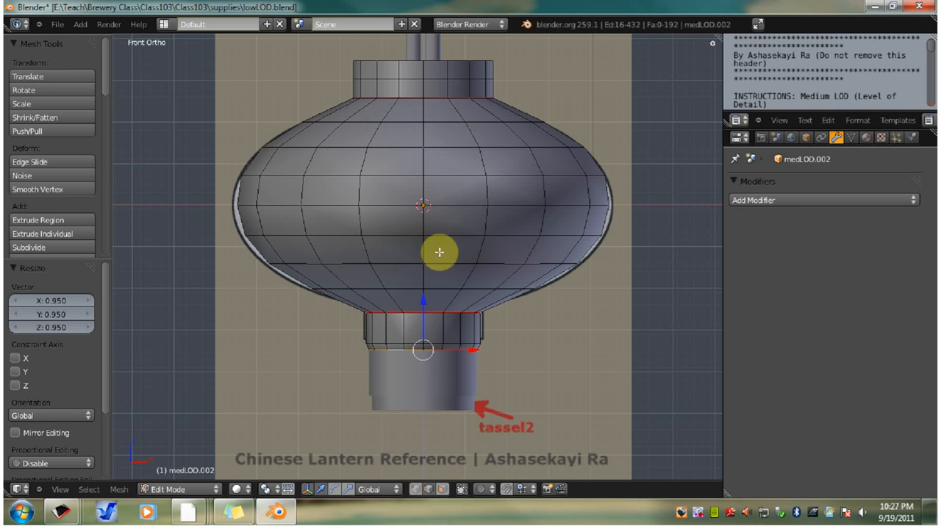
mouse_move(462, 53)
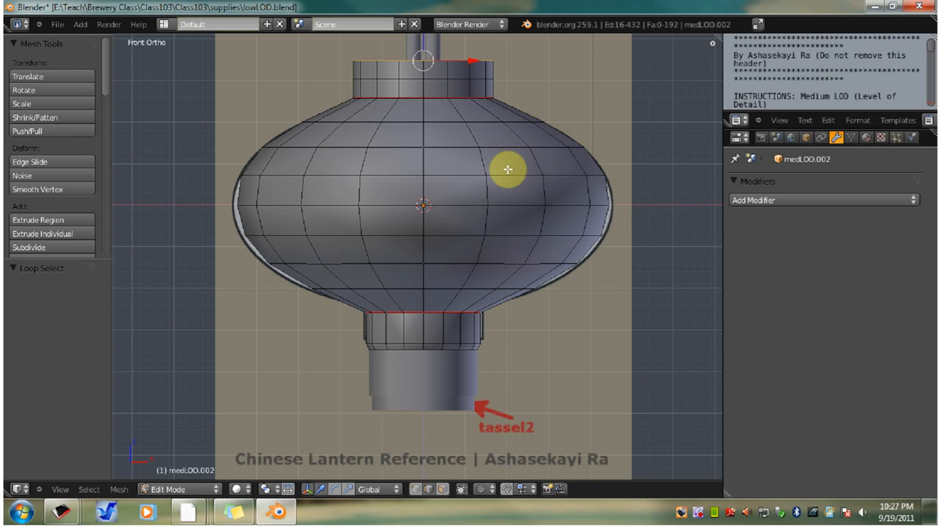
mouse_move(523, 161)
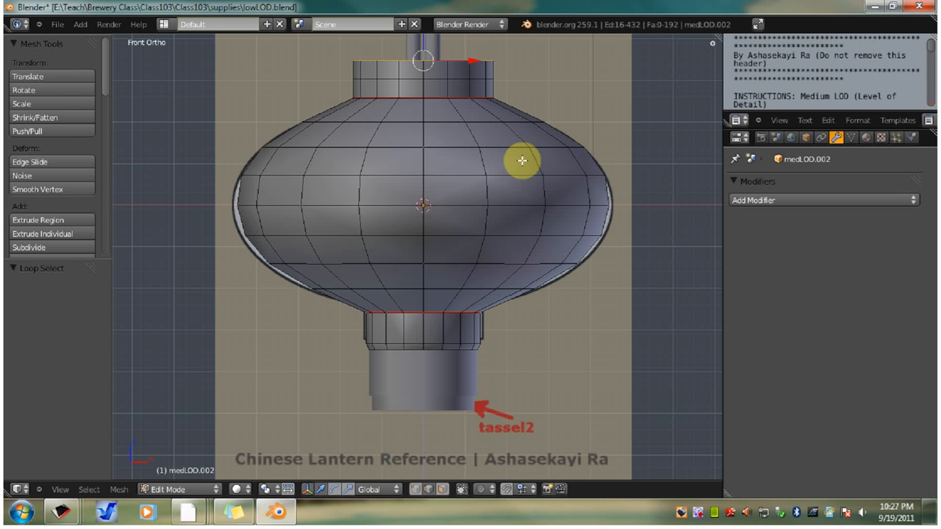
mouse_move(564, 176)
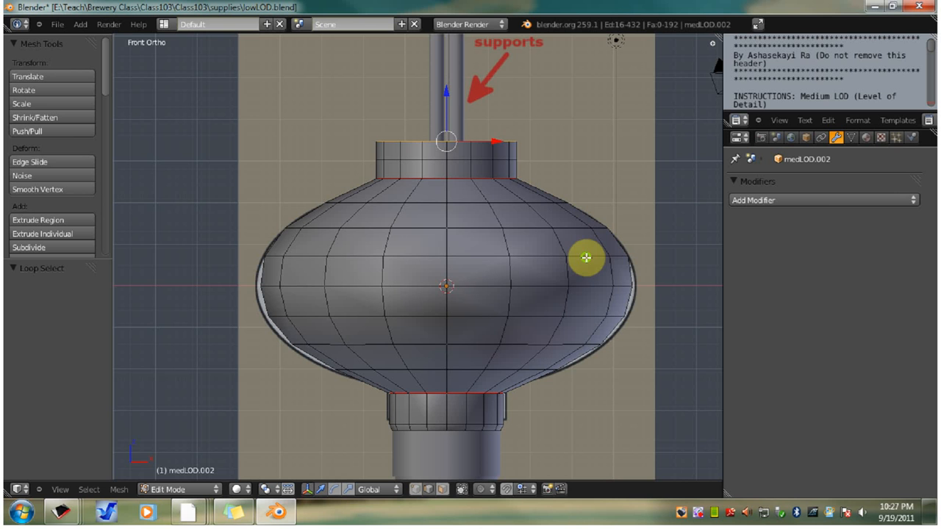
- Scale the top rim's inner edge loop to 0, closing the opening into a cap
drag(586, 258, 549, 308)
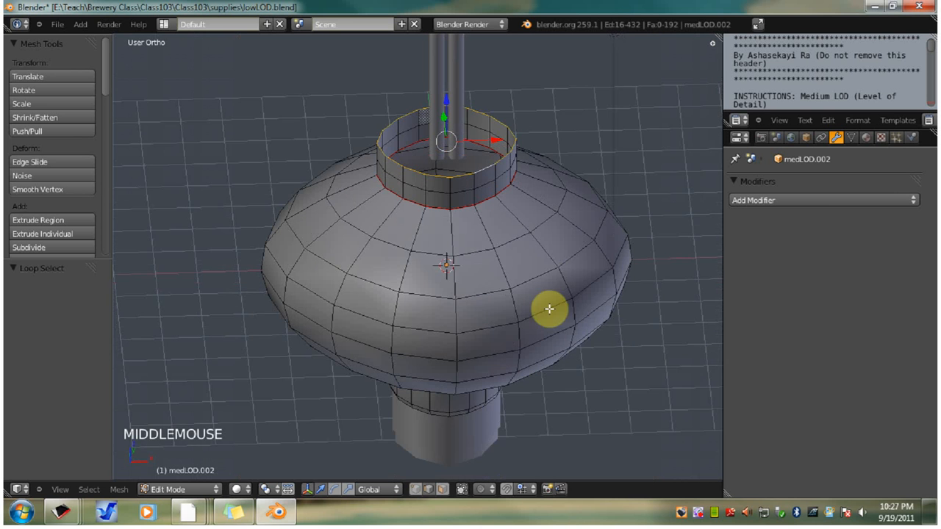
scroll(up, 3)
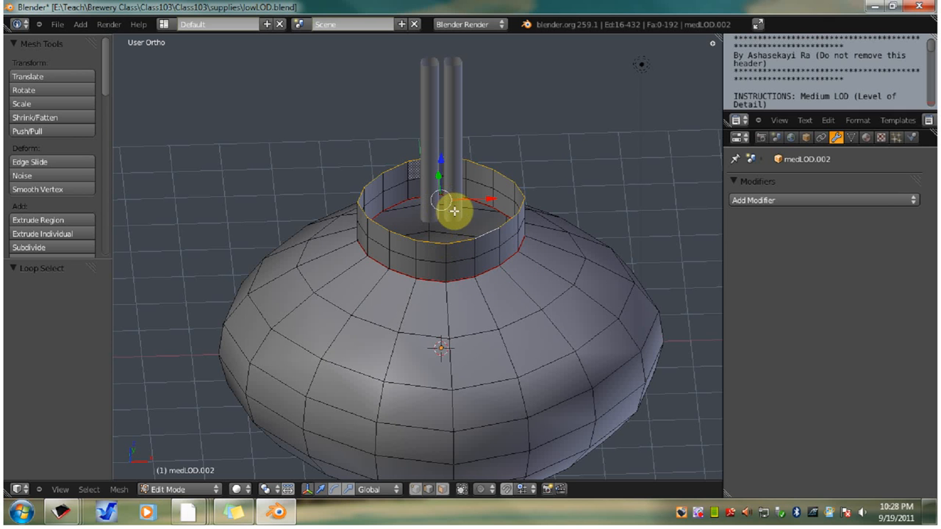
key(s)
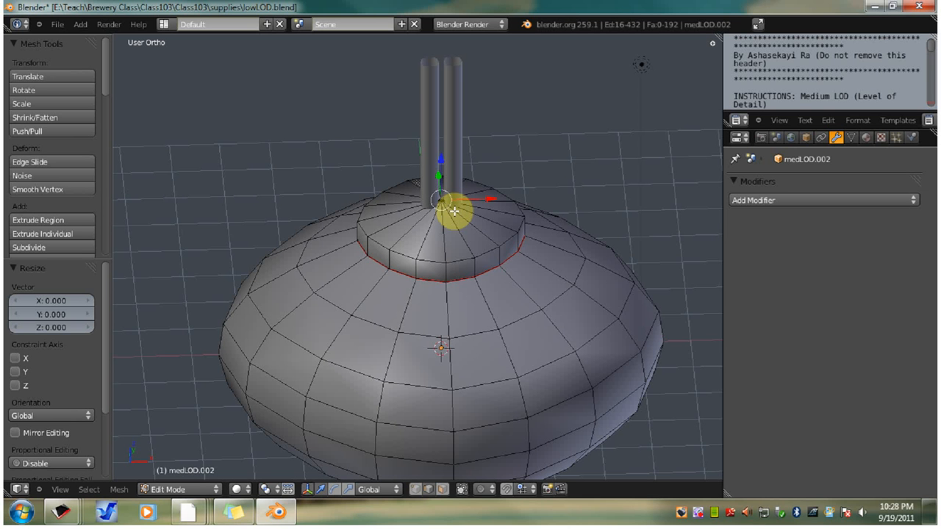
- Merge the overlapping top-cap centre vertices with Remove Doubles from the Specials menu
key(w)
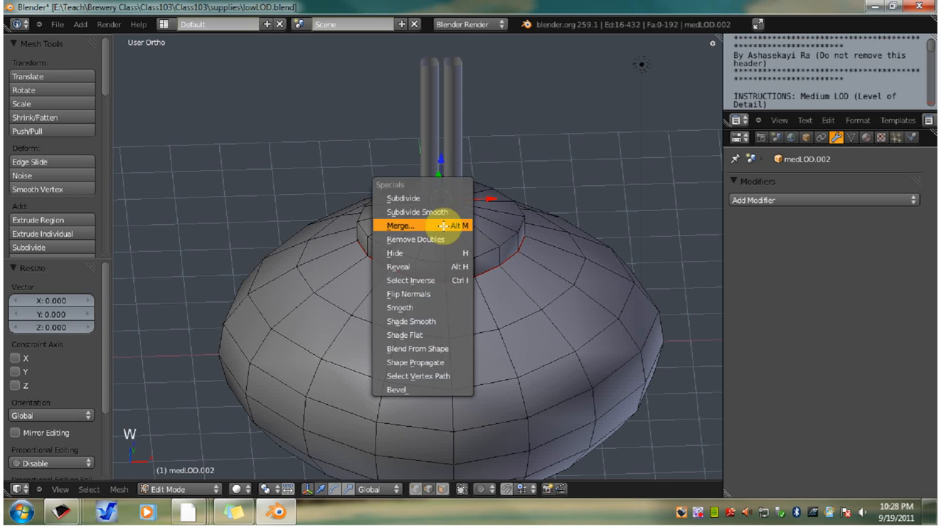
mouse_move(414, 238)
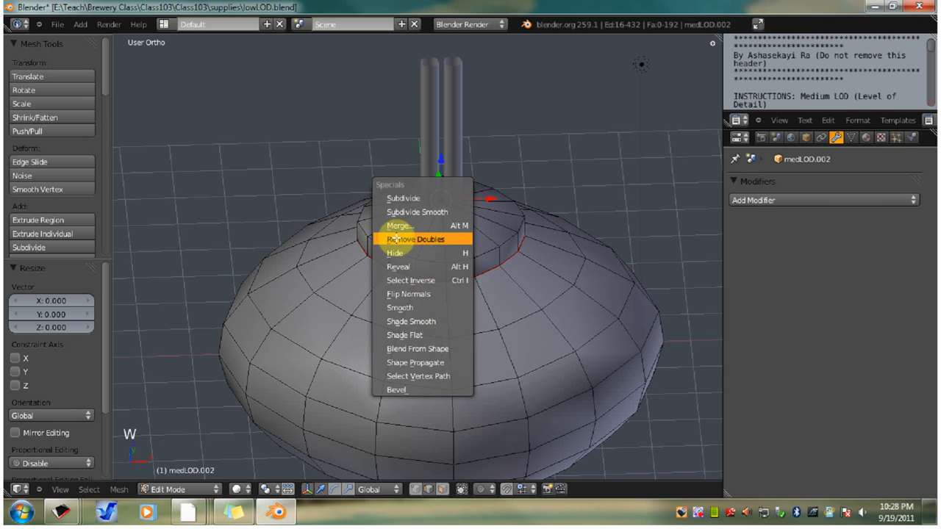
mouse_move(411, 238)
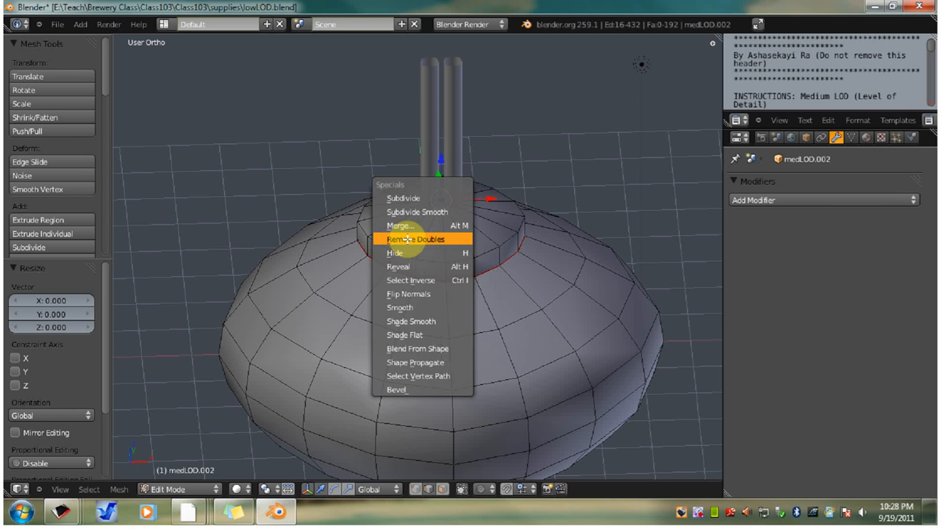
click(415, 238)
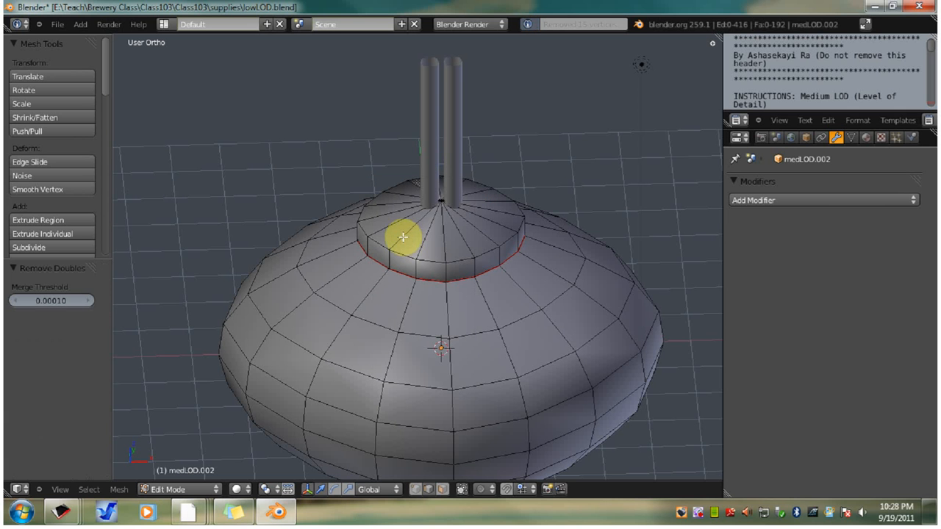
mouse_move(400, 232)
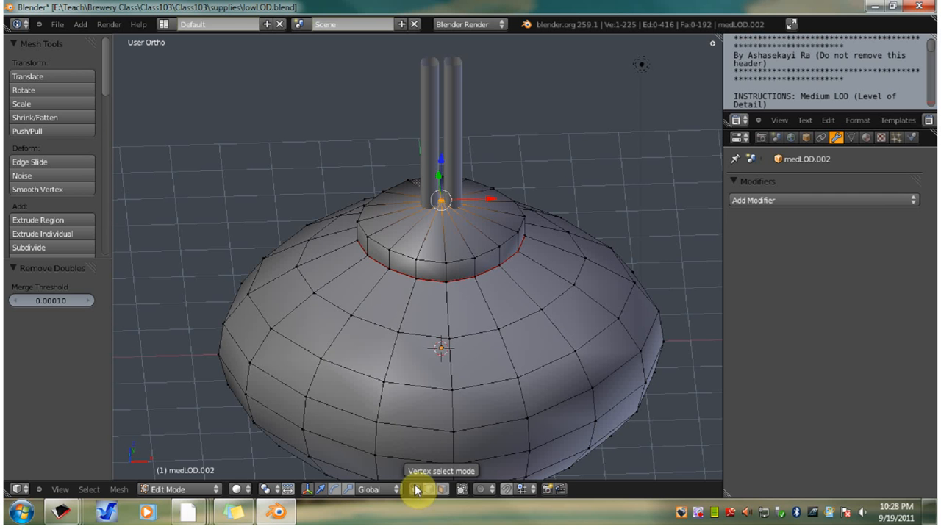
mouse_move(520, 489)
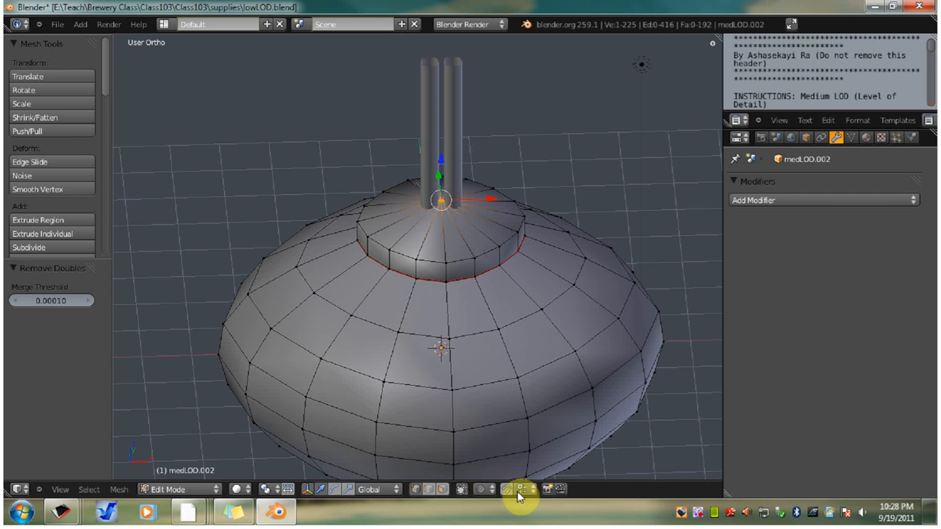
mouse_move(462, 488)
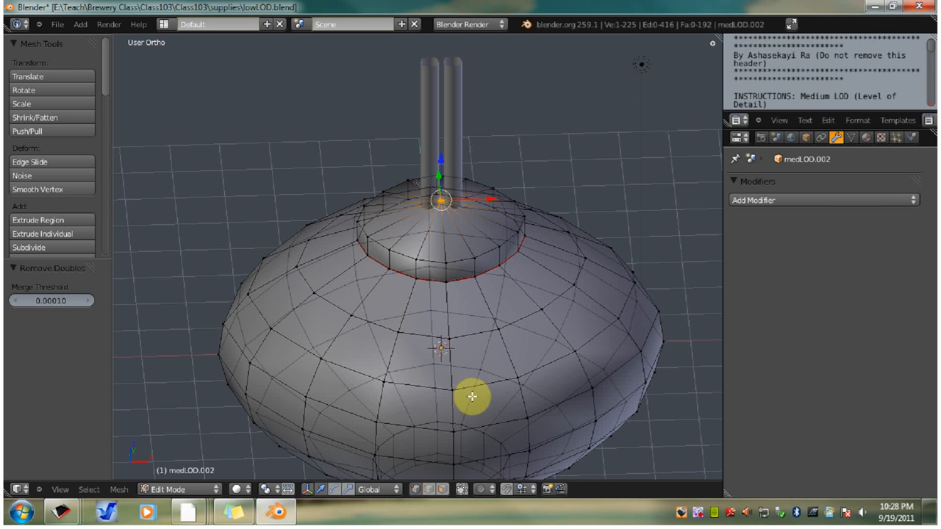
- Scale the selected top-cap faces to zero along Z in front view so the cap lies flat
key(KP_1)
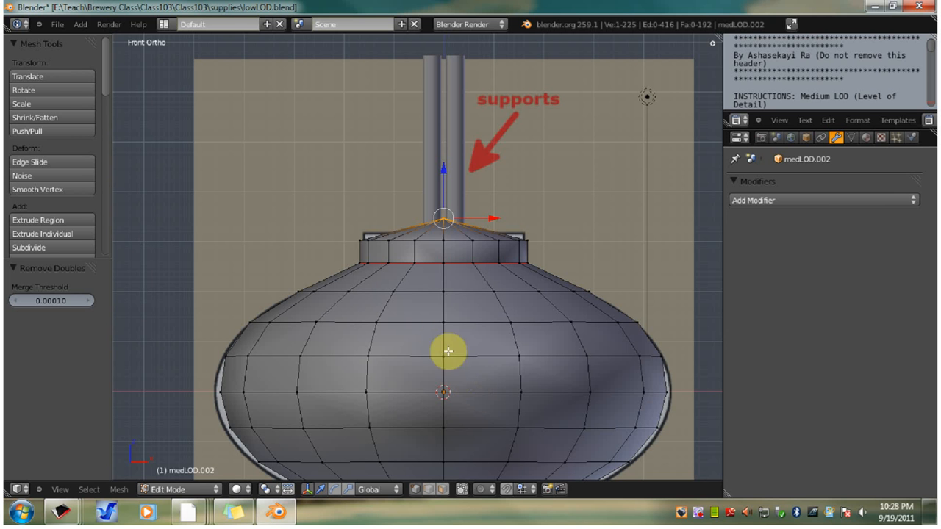
key(b)
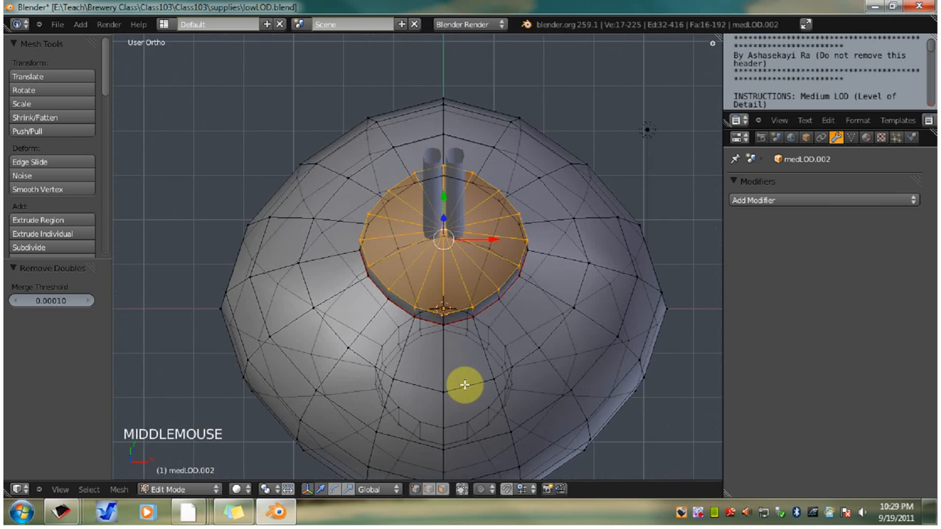
drag(464, 385, 482, 324)
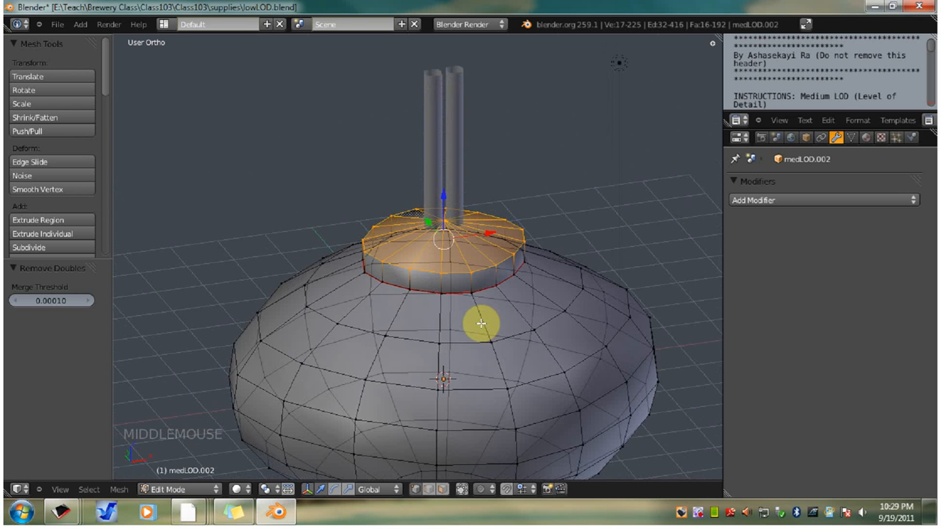
key(KP_1)
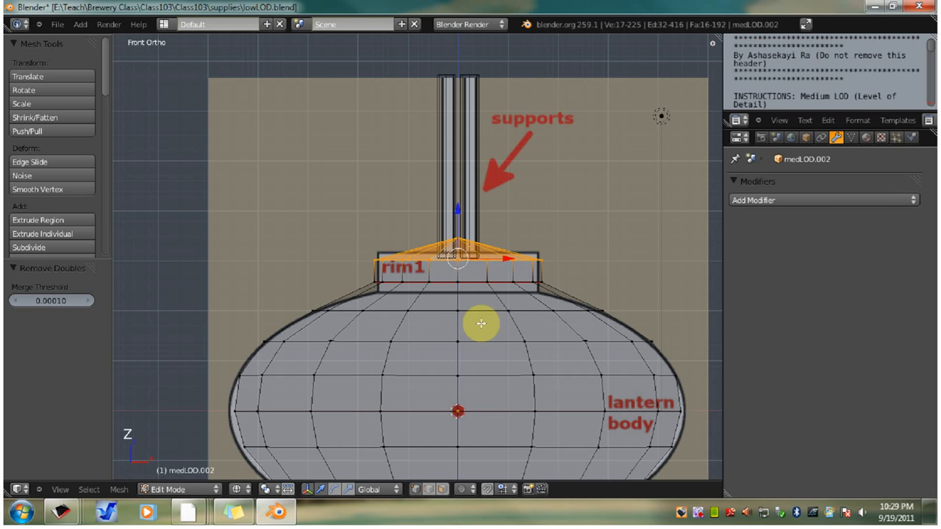
key(s)
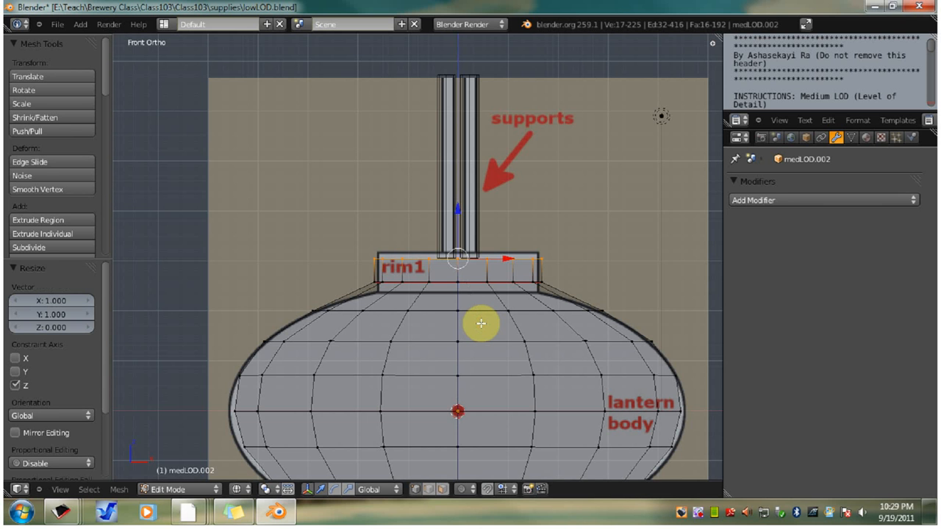
drag(482, 323, 400, 194)
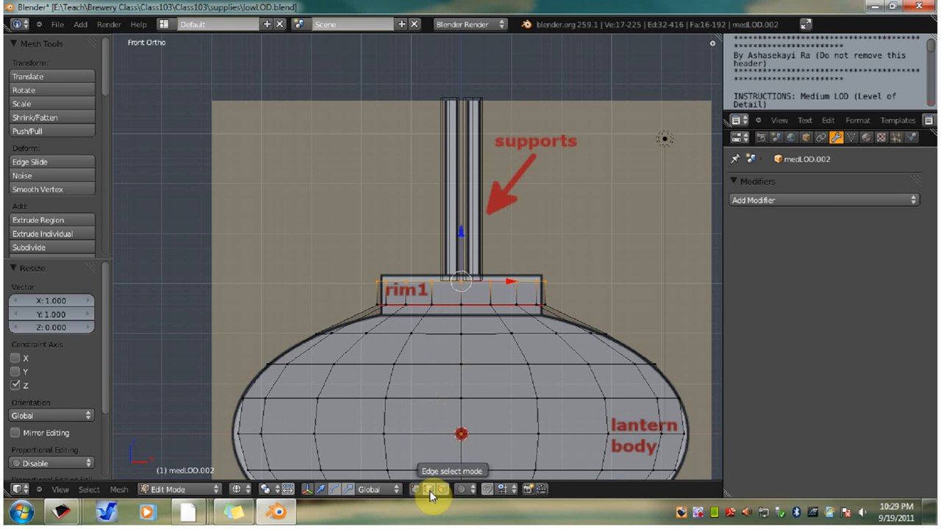
- Select the rim's top edge loop in edge select mode
click(429, 490)
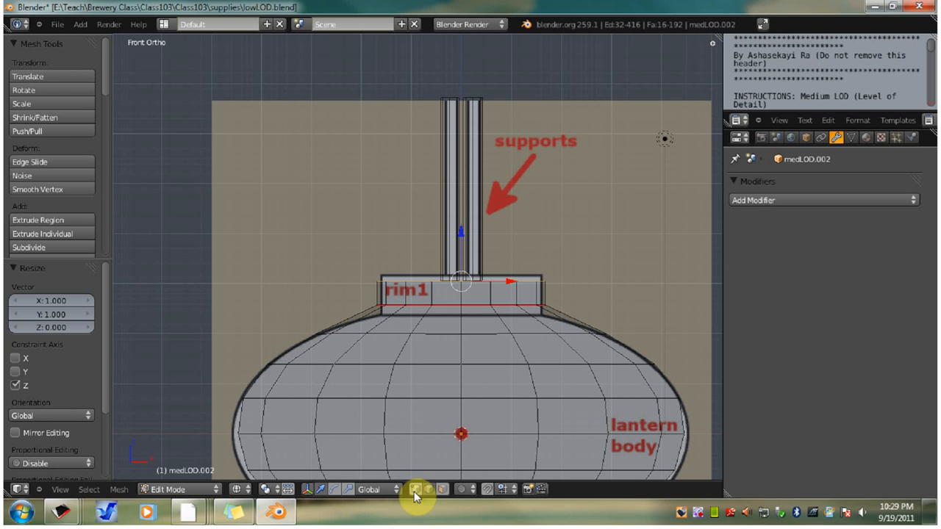
double_click(458, 279)
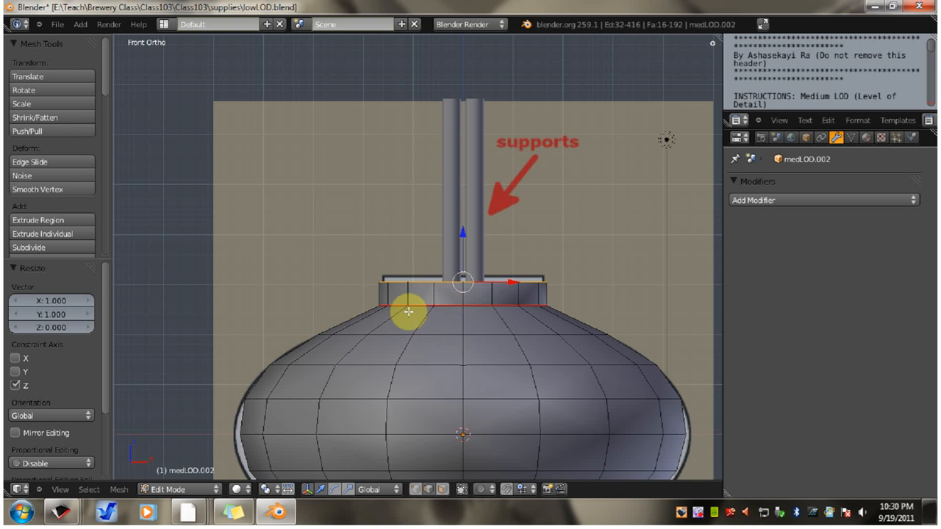
mouse_move(423, 326)
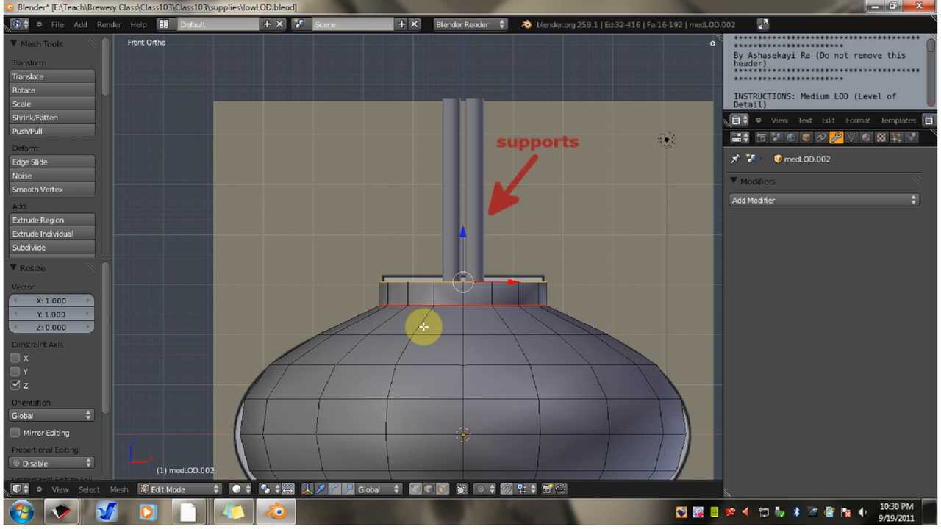
mouse_move(354, 297)
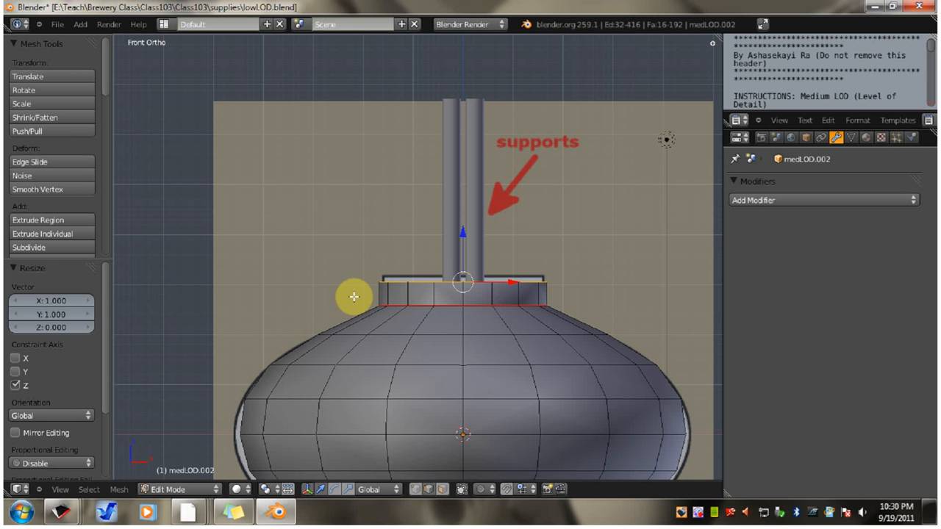
mouse_move(557, 312)
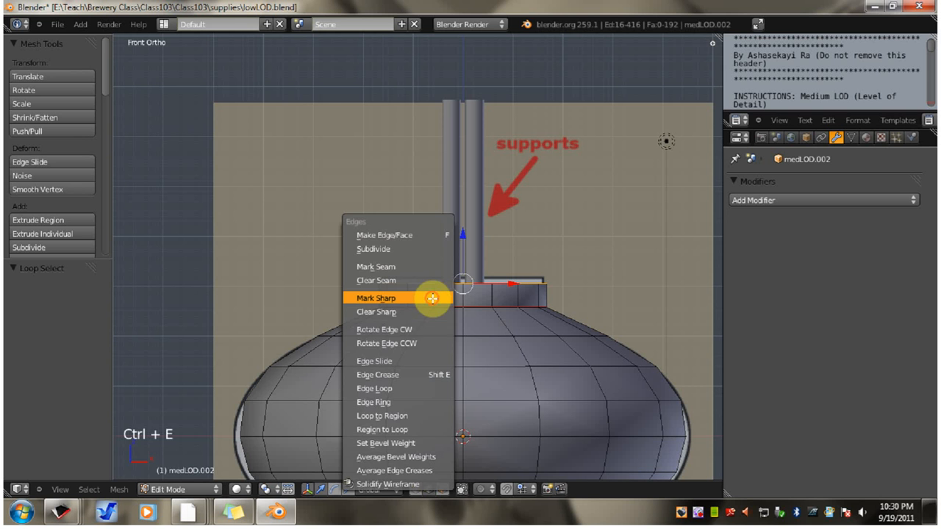
- Mark the selected top rim edge loop as sharp
click(376, 297)
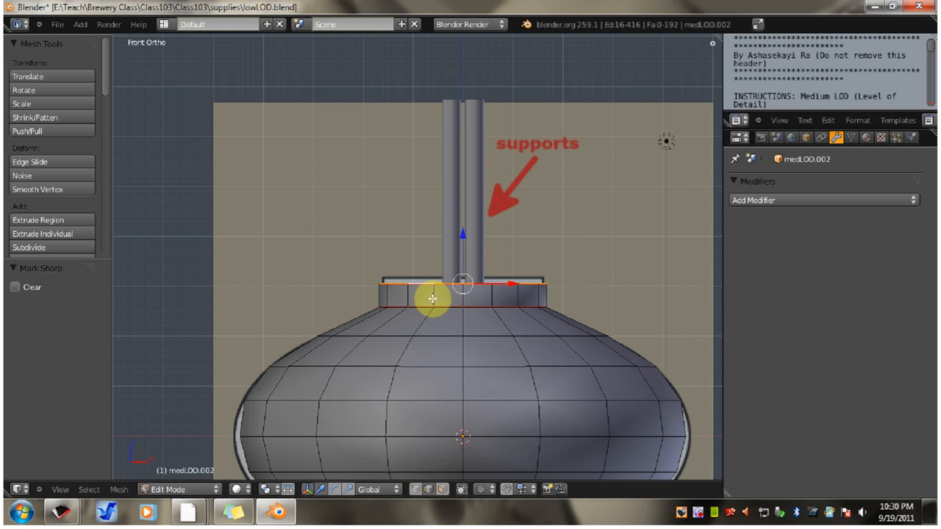
mouse_move(665, 243)
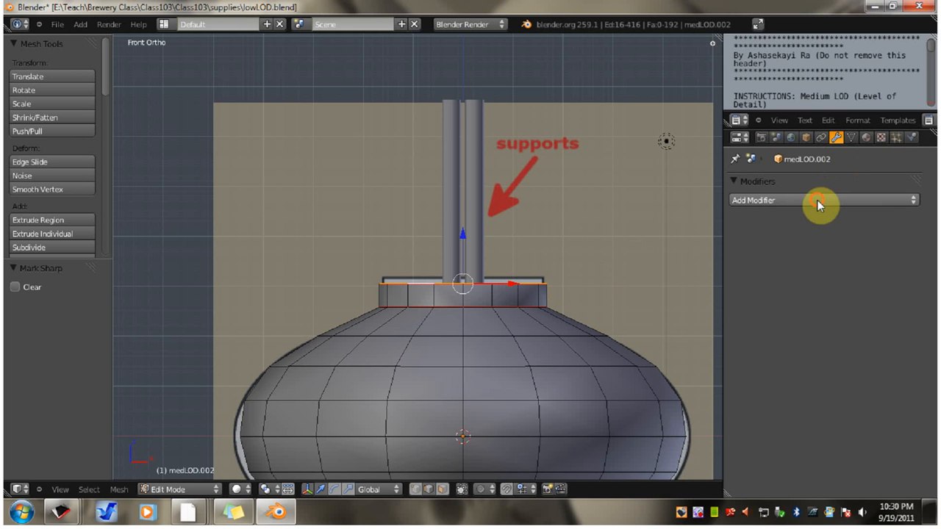
- Add an Edge Split modifier using only sharp edges and apply it to the body
click(823, 199)
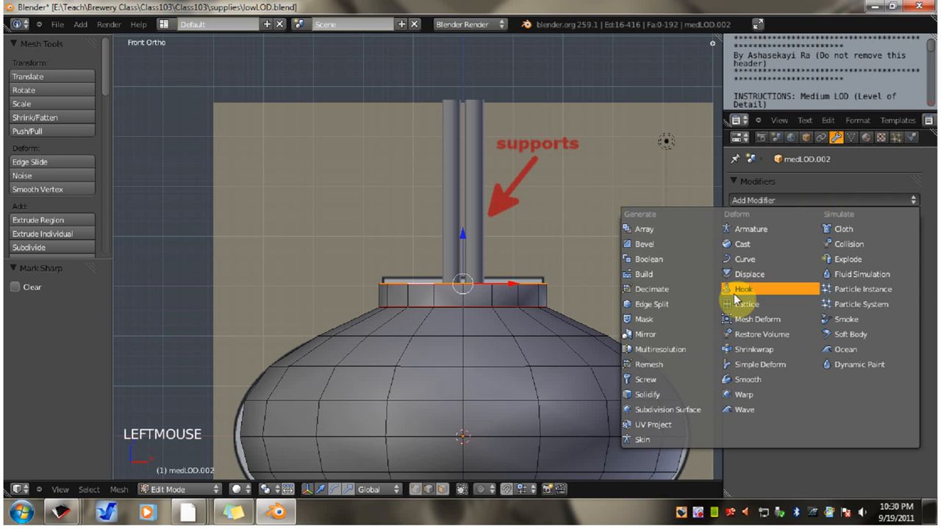
click(650, 303)
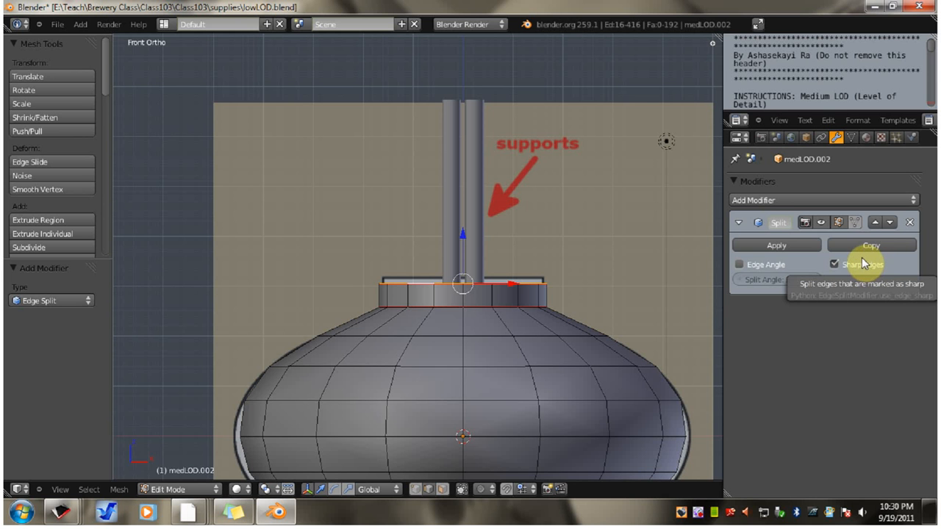
mouse_move(796, 284)
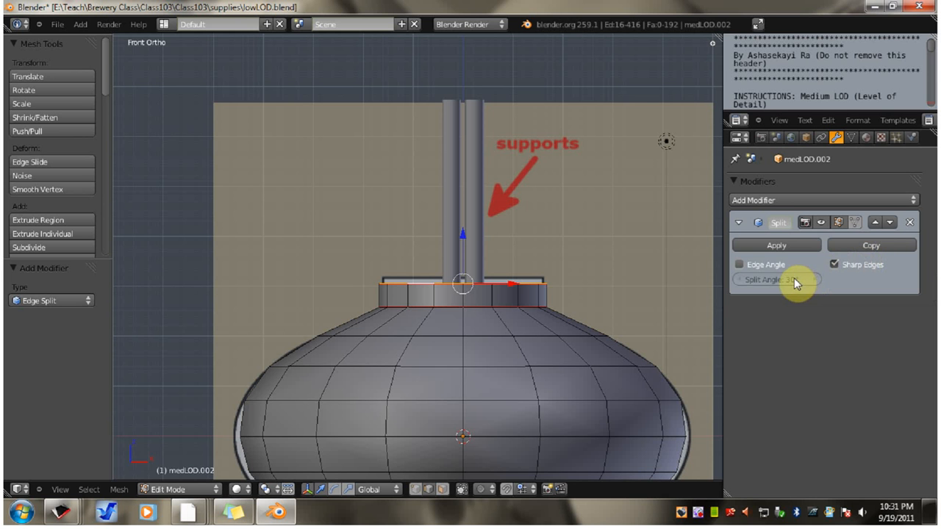
mouse_move(776, 279)
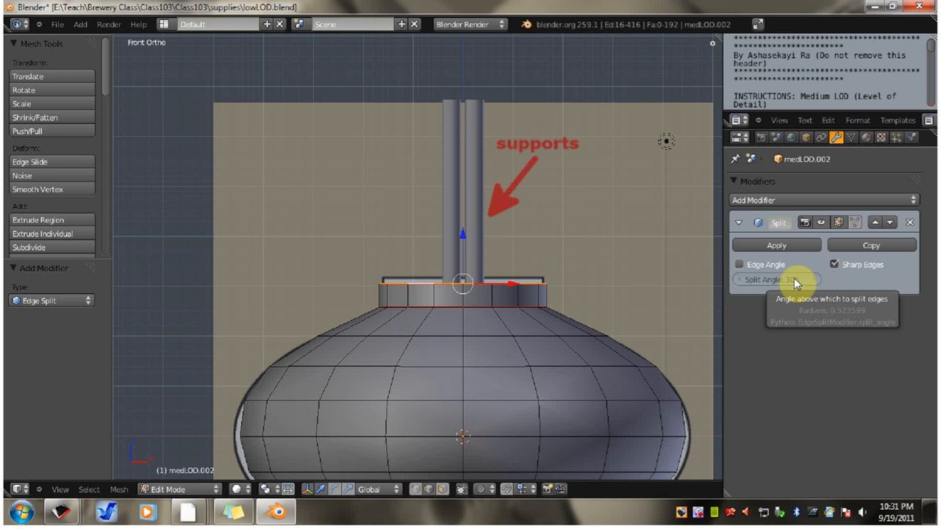
mouse_move(198, 507)
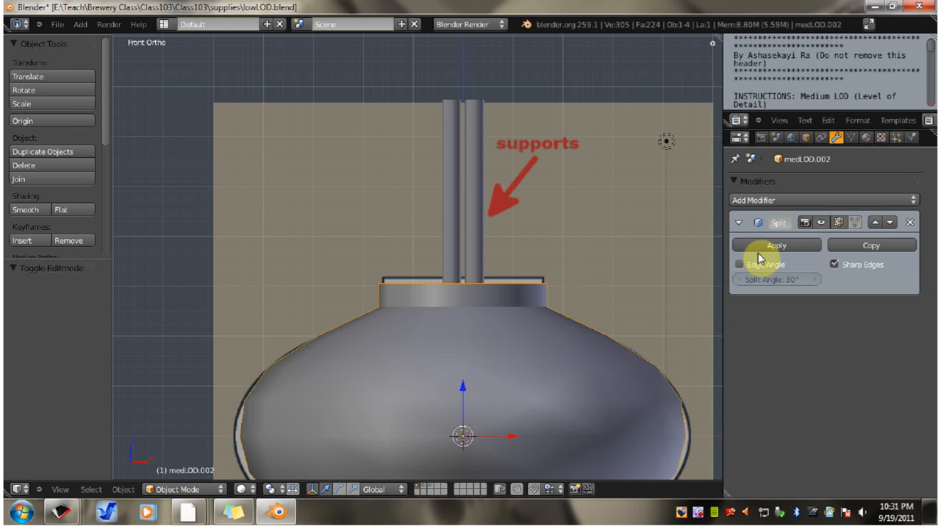
click(776, 243)
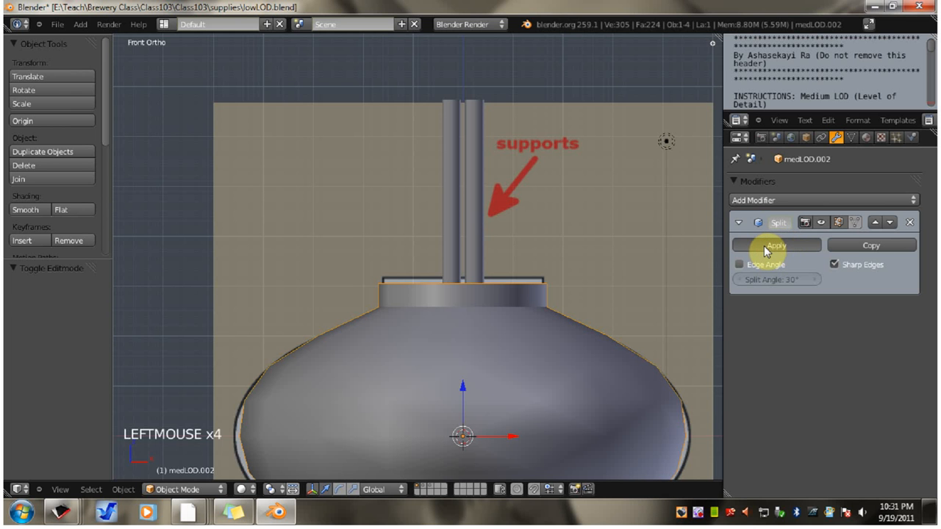
click(776, 244)
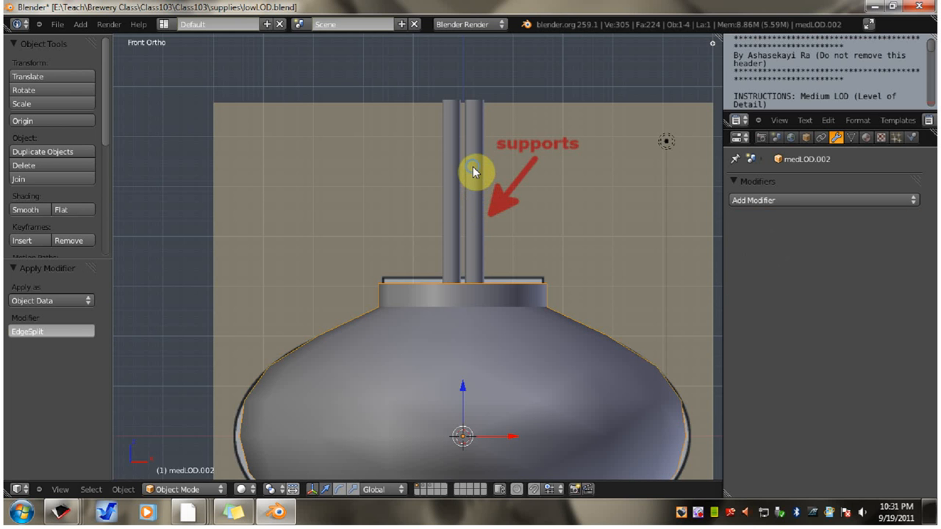
- Join the supports and lantern body into one object with Ctrl+J and reselect it
scroll(down, 3)
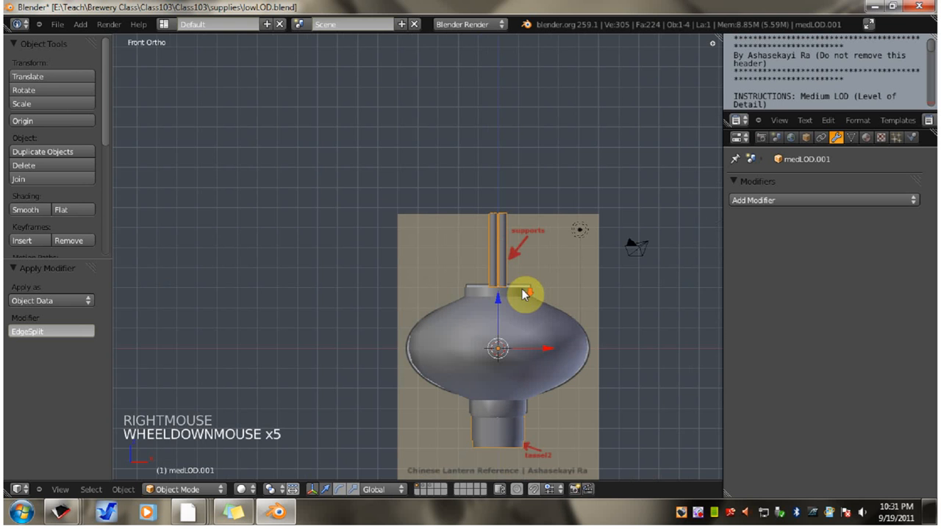
mouse_move(507, 423)
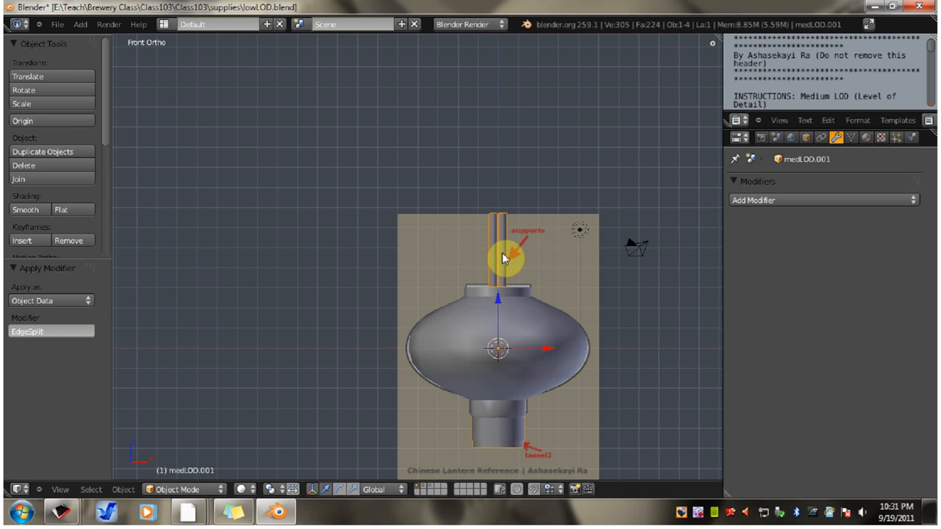
mouse_move(498, 318)
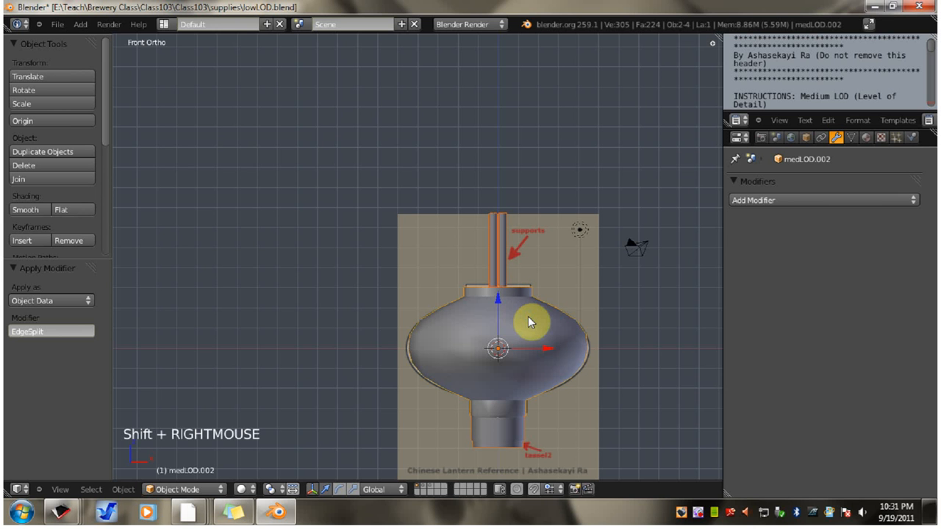
mouse_move(522, 316)
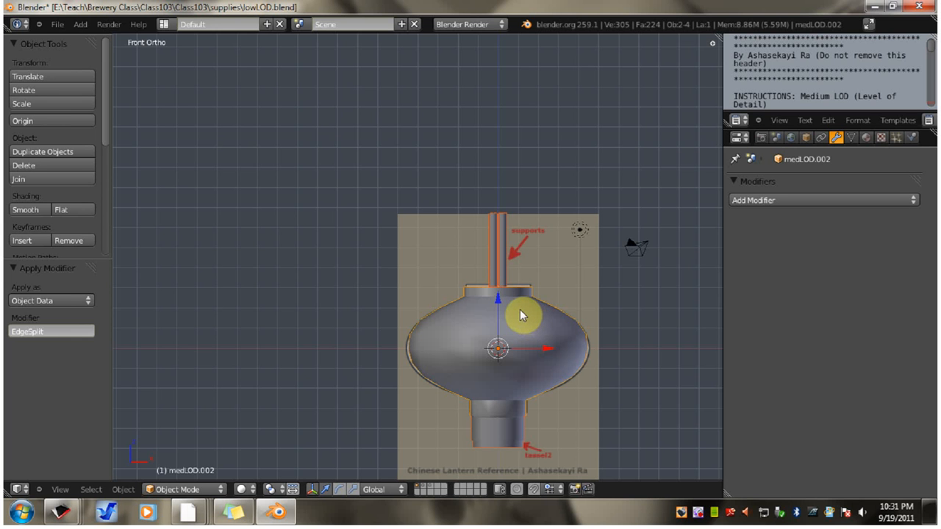
key(ctrl+j)
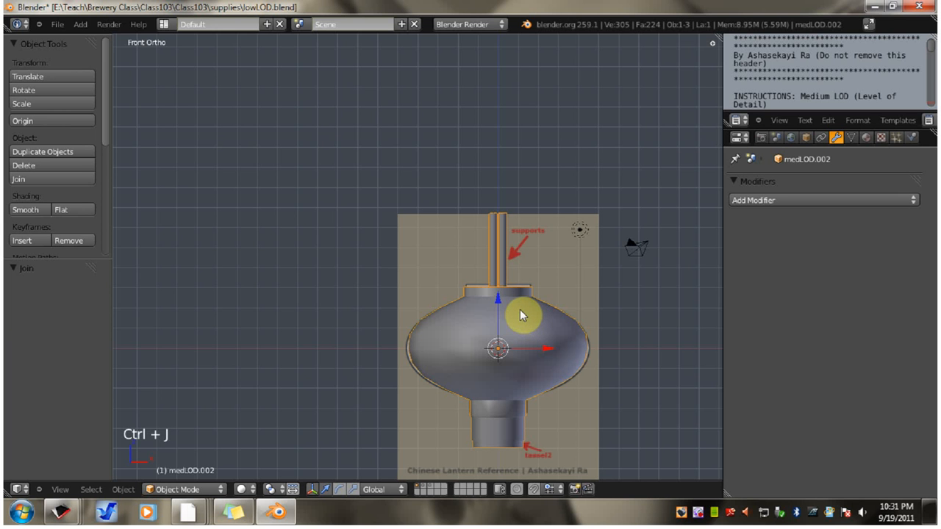
right_click(523, 270)
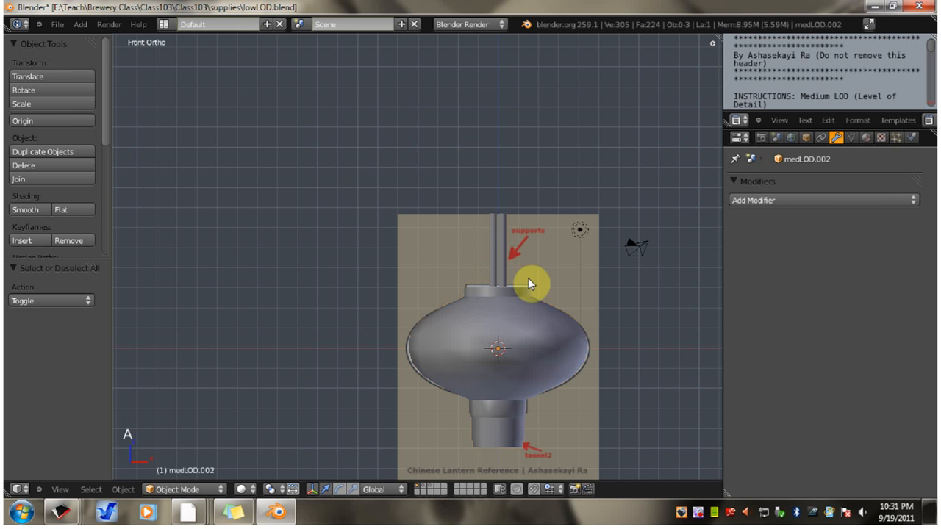
right_click(512, 303)
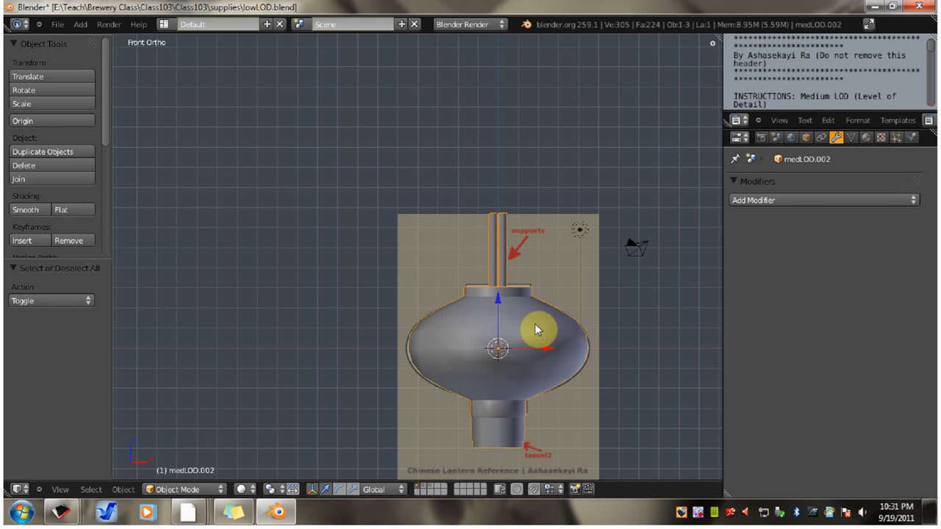
drag(537, 331, 532, 375)
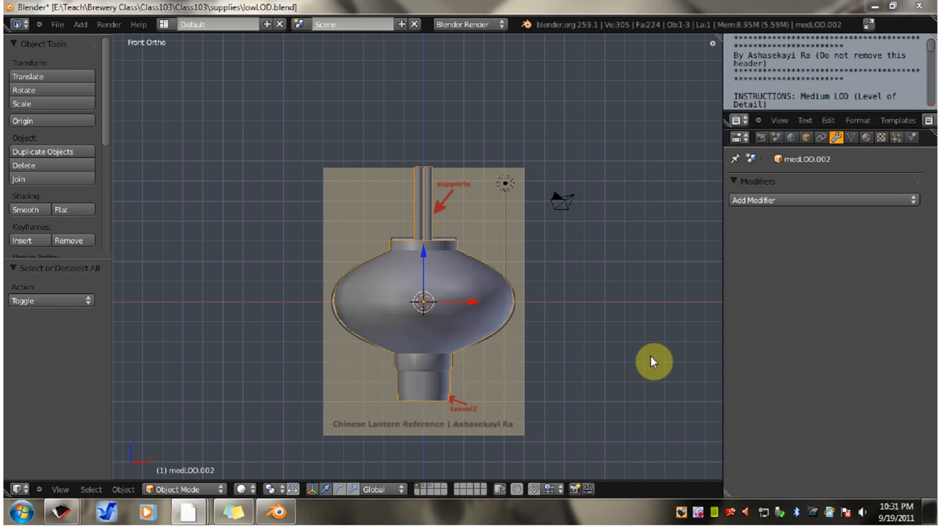
mouse_move(807, 141)
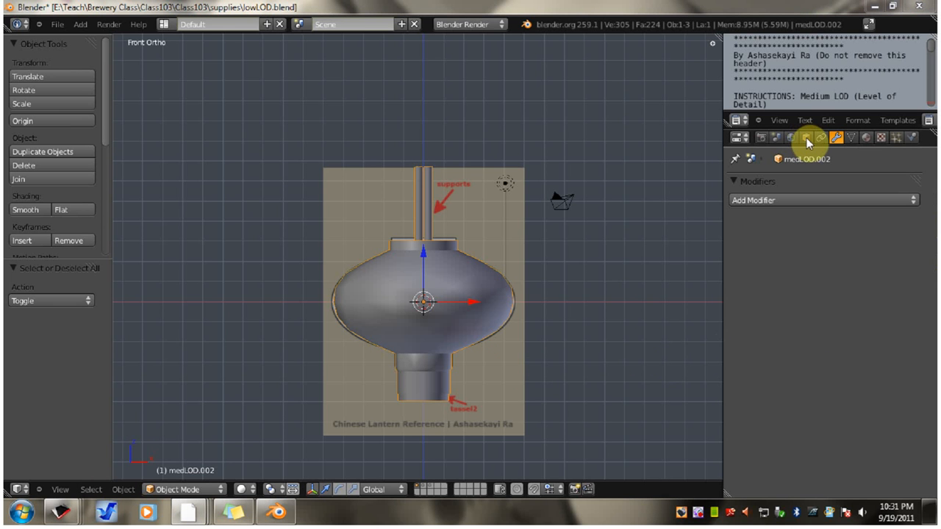
- Rename the joined object from medLOD.002 to highLOD in its object properties
click(805, 138)
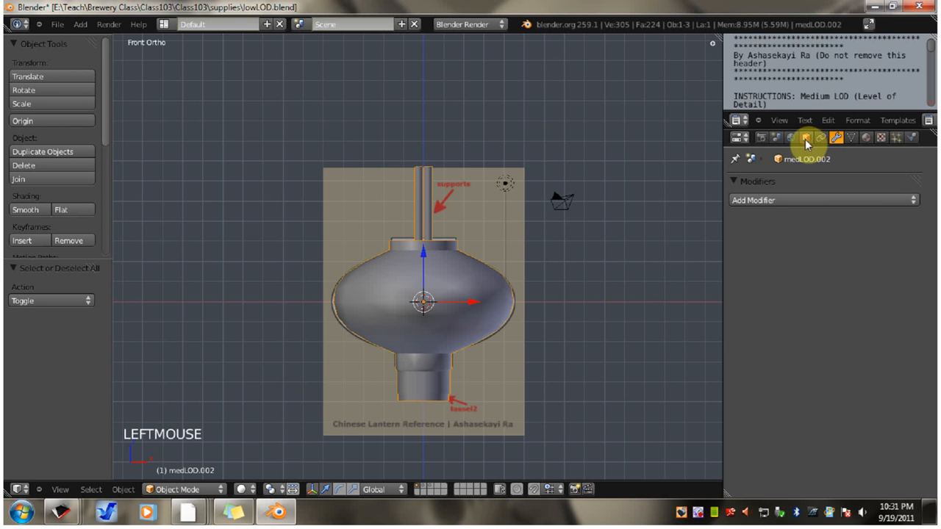
click(806, 138)
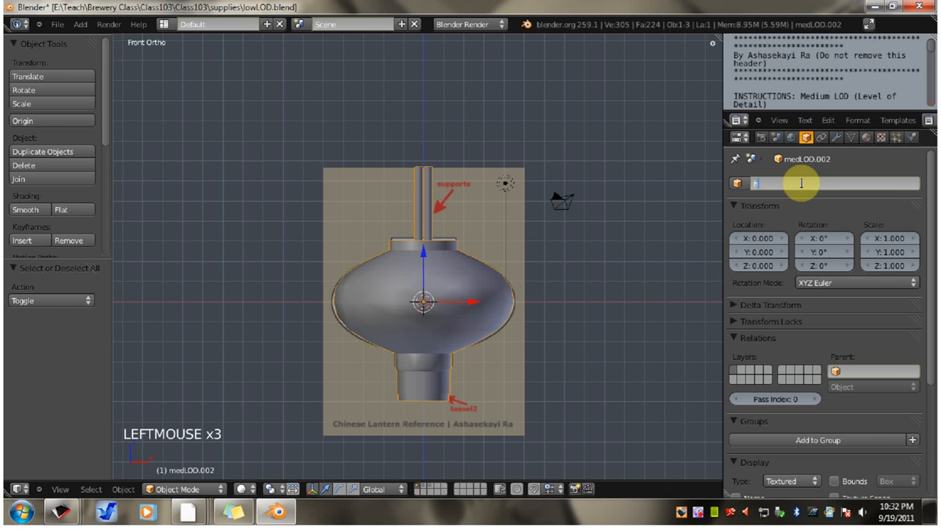
text(highLOD)
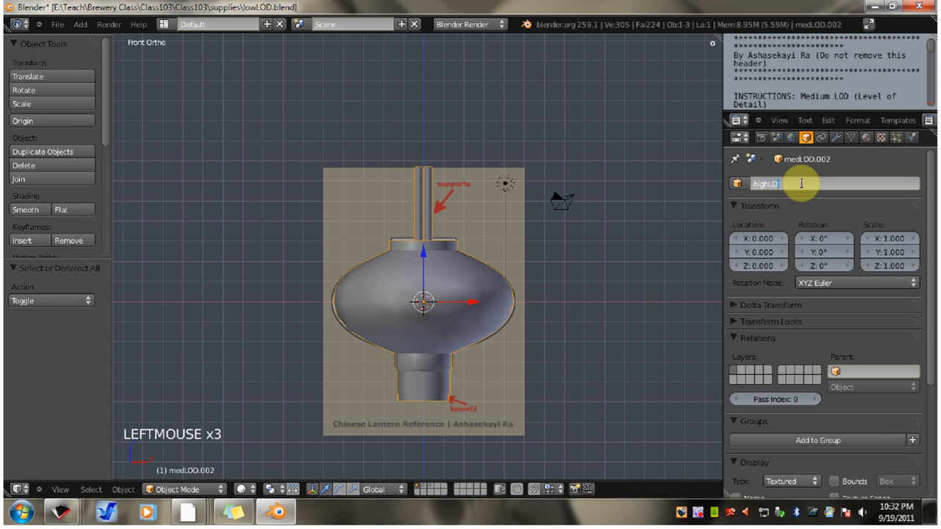
text(highLOD)
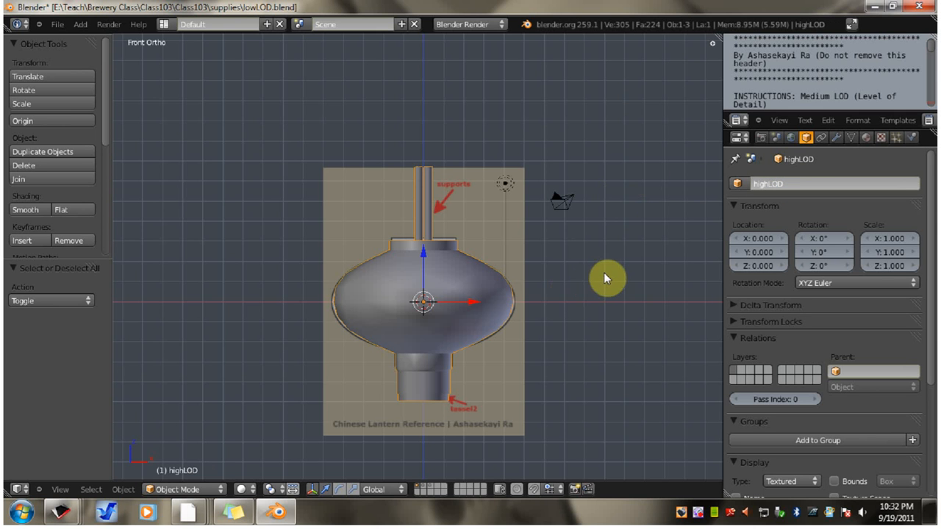
mouse_move(537, 280)
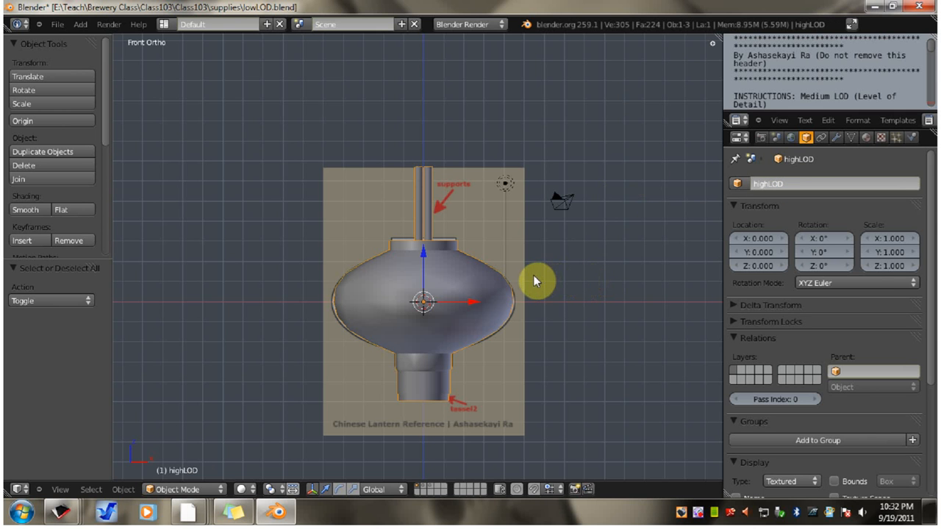
mouse_move(496, 280)
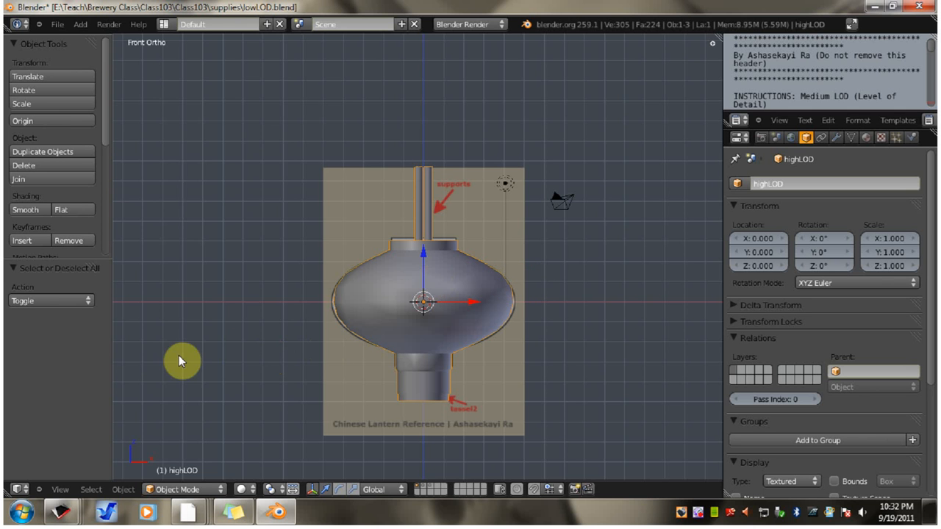
mouse_move(547, 371)
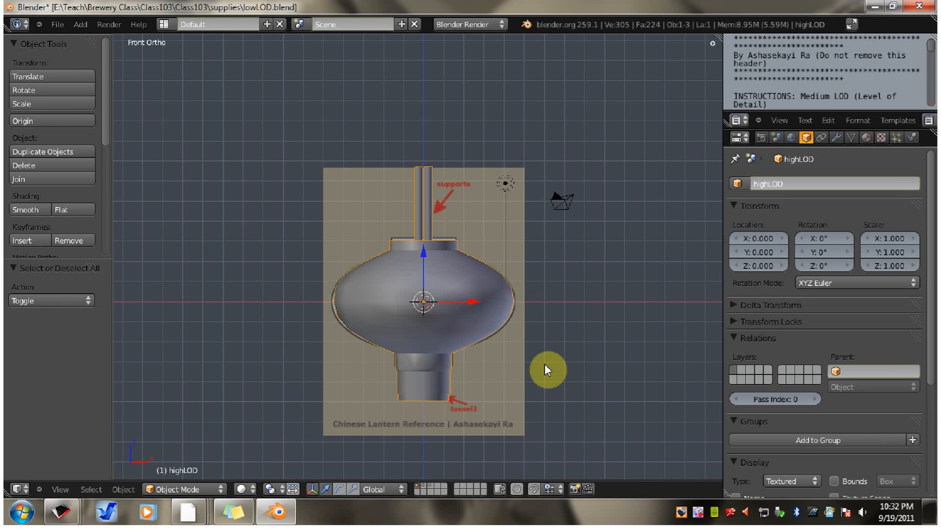